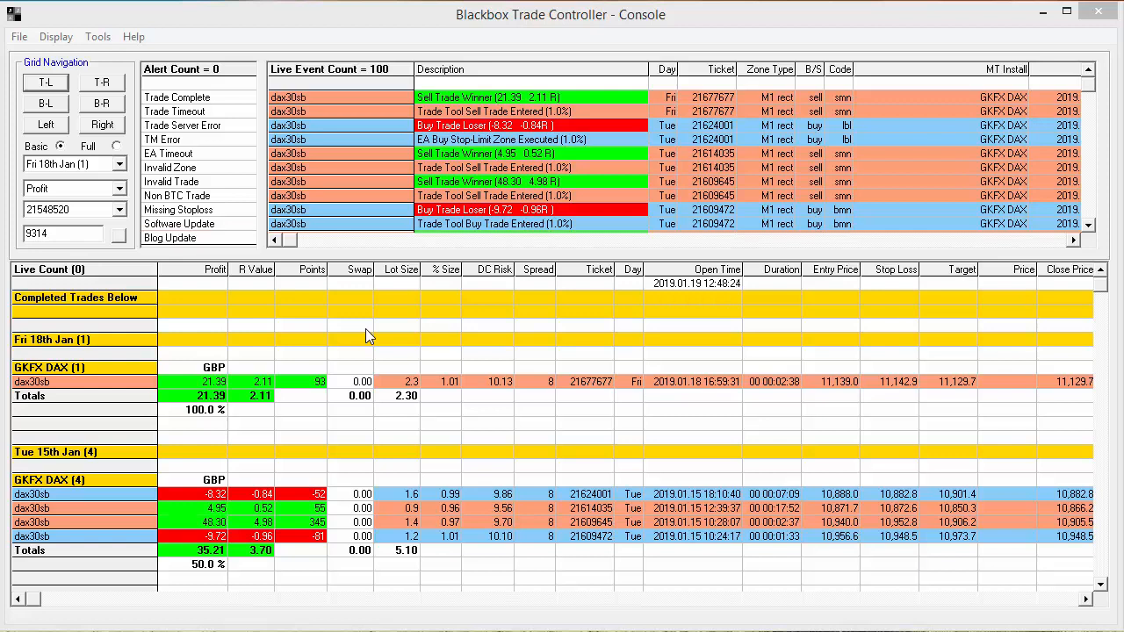
View the Fri 18th Jan blog update details, clear the alert, and open the Trading Blog
{"action": "left_click", "coordinate": [169, 238]}
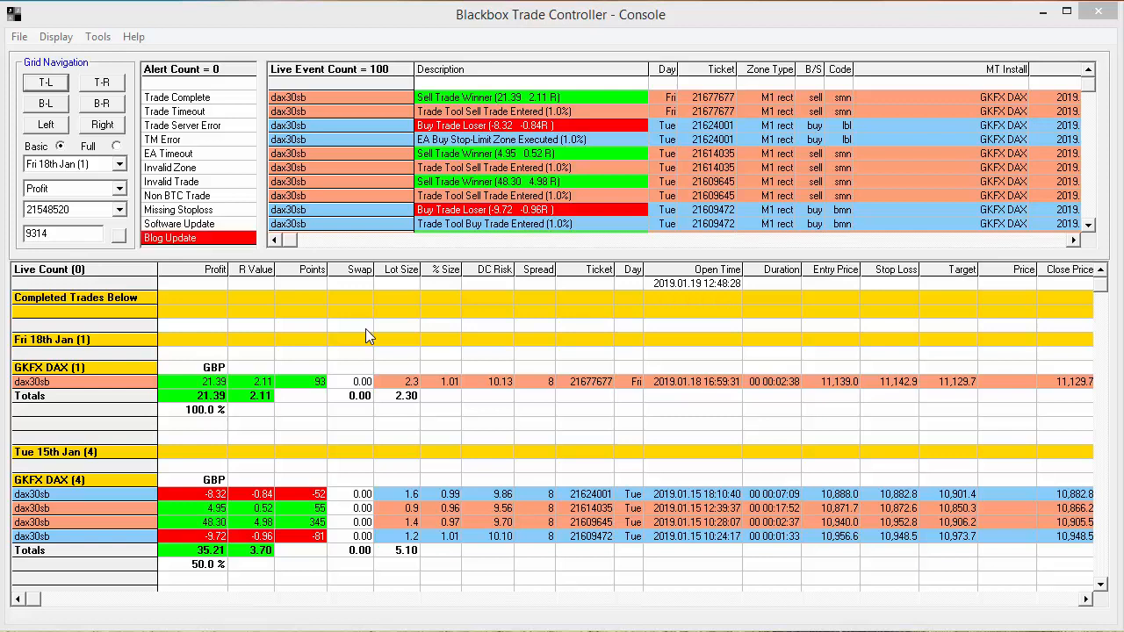
{"action": "mouse_move", "coordinate": [352, 328]}
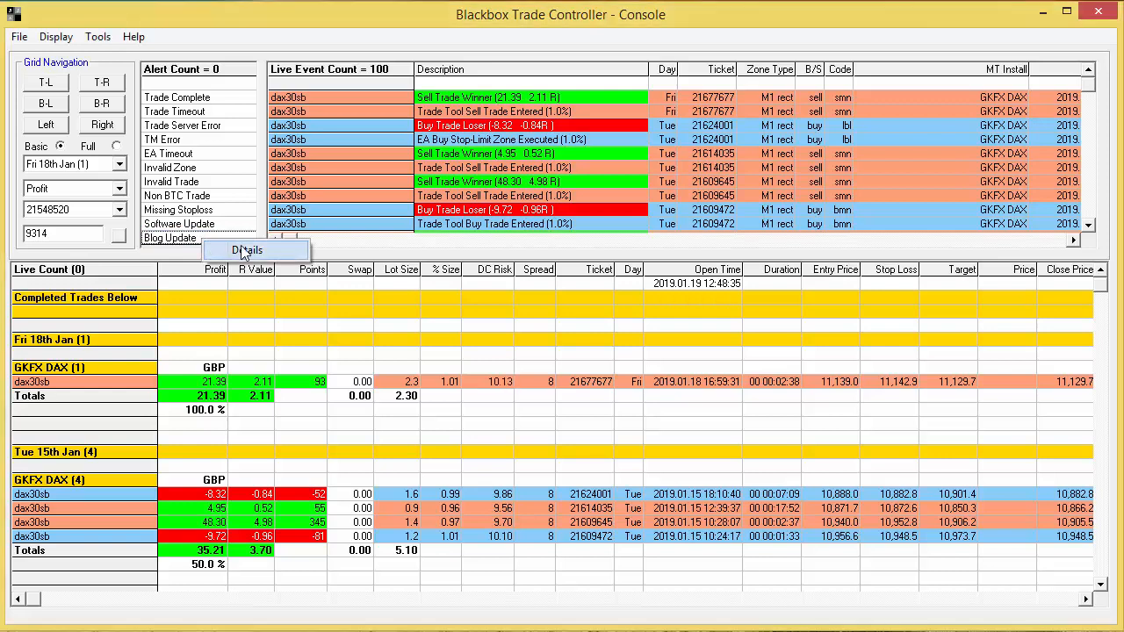
{"action": "left_click", "coordinate": [253, 251]}
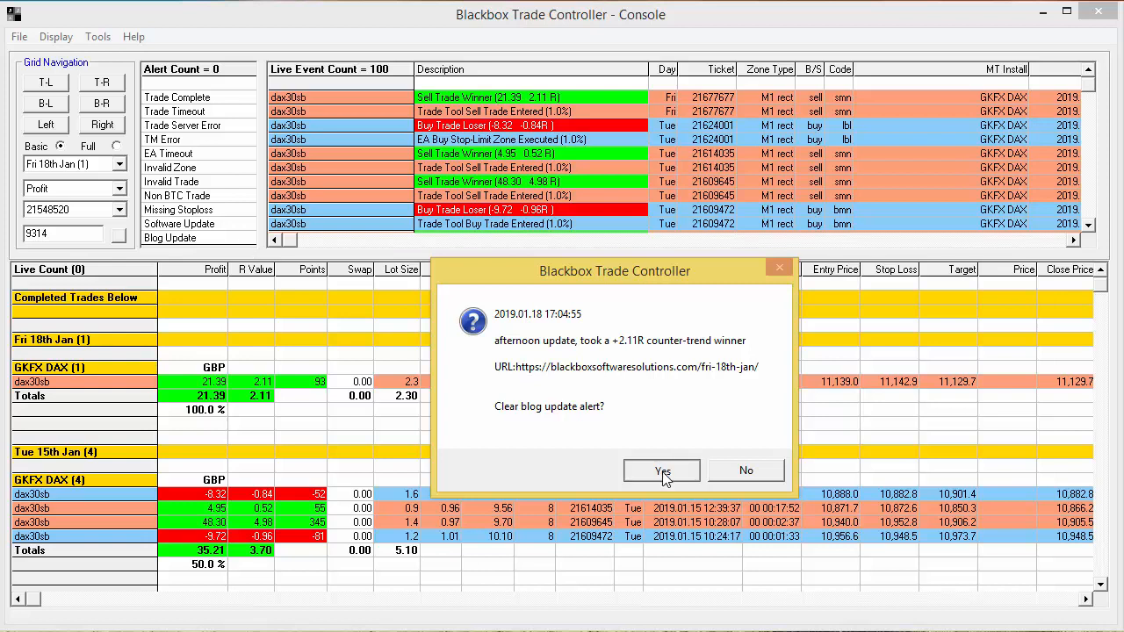
{"action": "left_click", "coordinate": [662, 470]}
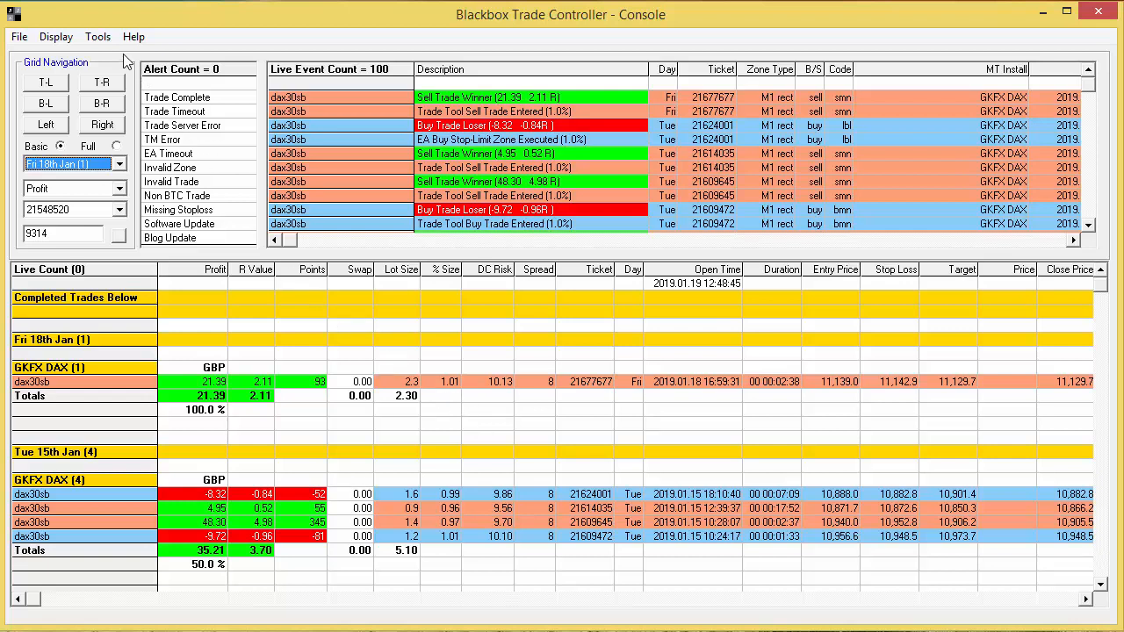
{"action": "left_click", "coordinate": [97, 36]}
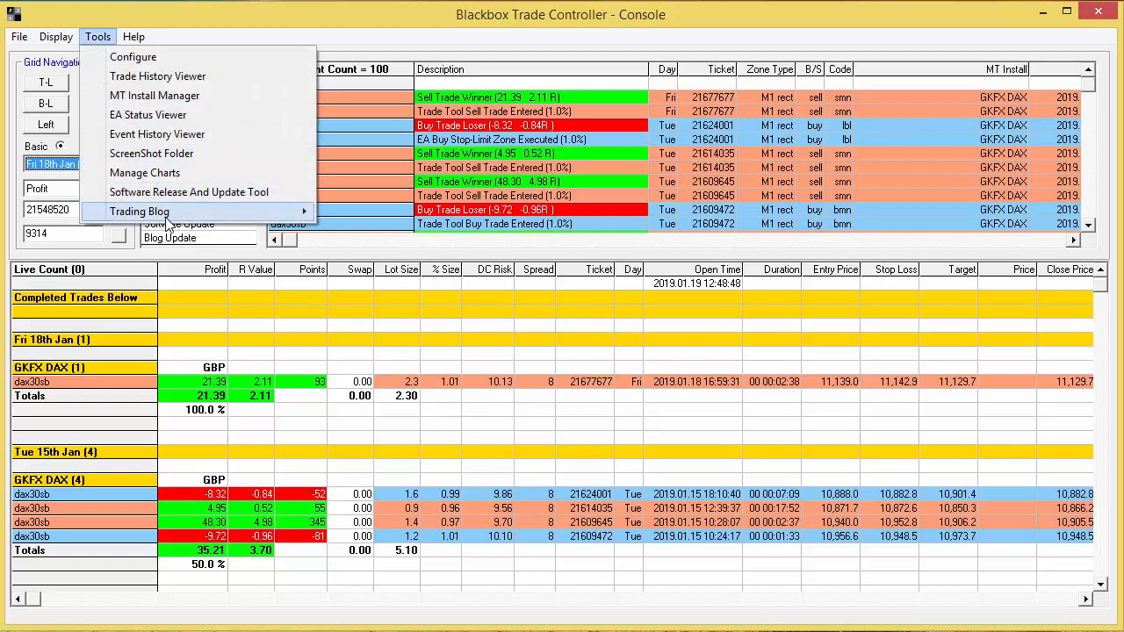
{"action": "left_click", "coordinate": [139, 212]}
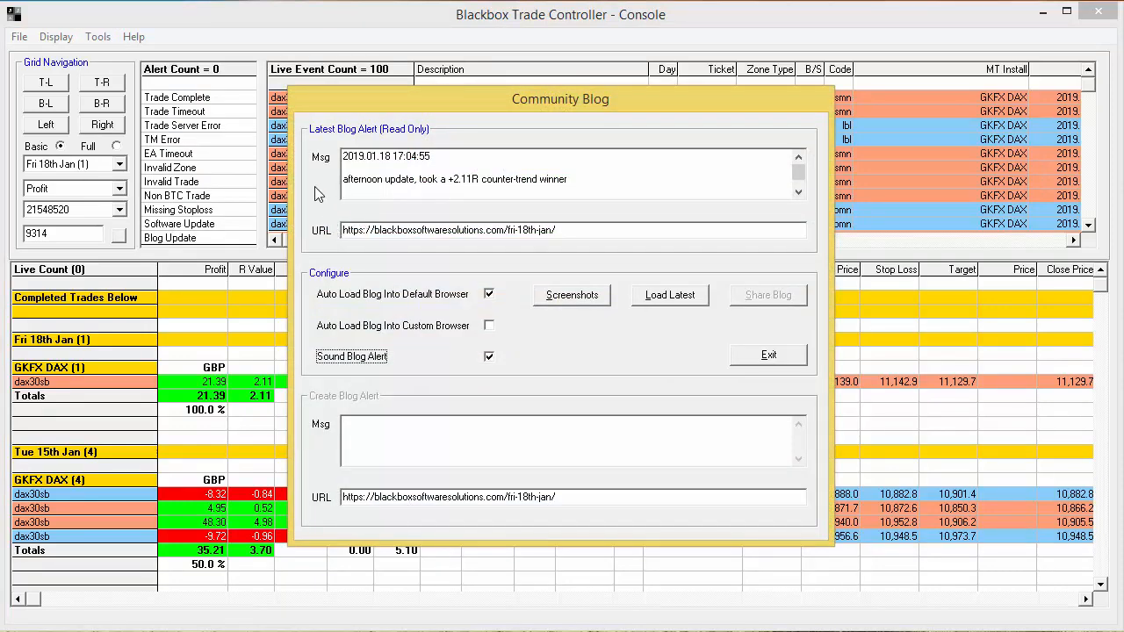
{"action": "mouse_move", "coordinate": [309, 252]}
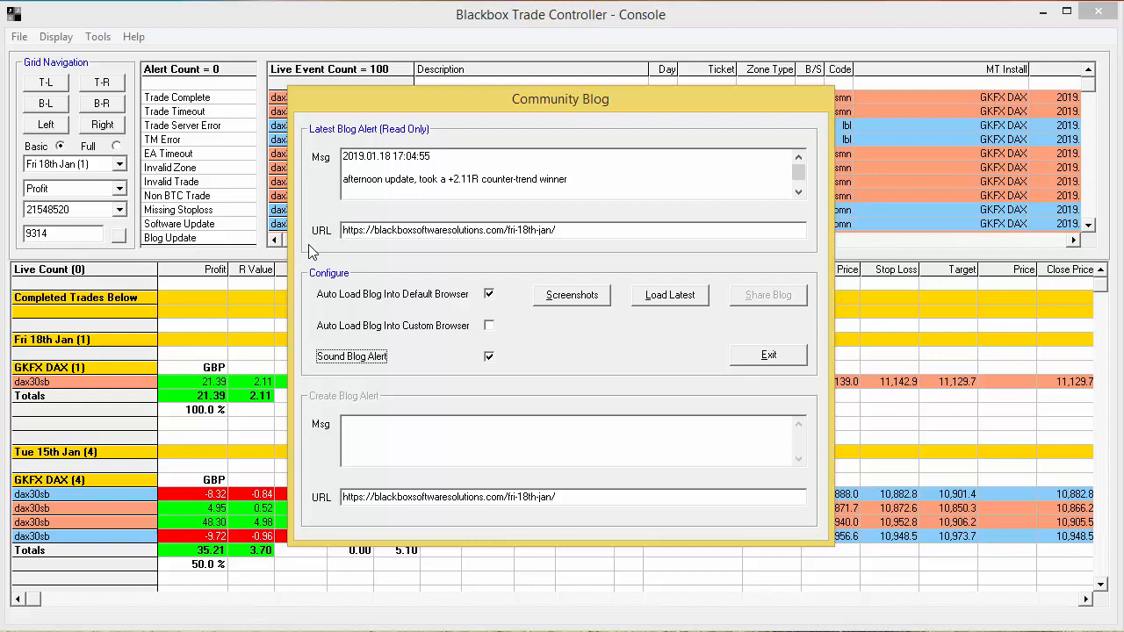
{"action": "mouse_move", "coordinate": [318, 335]}
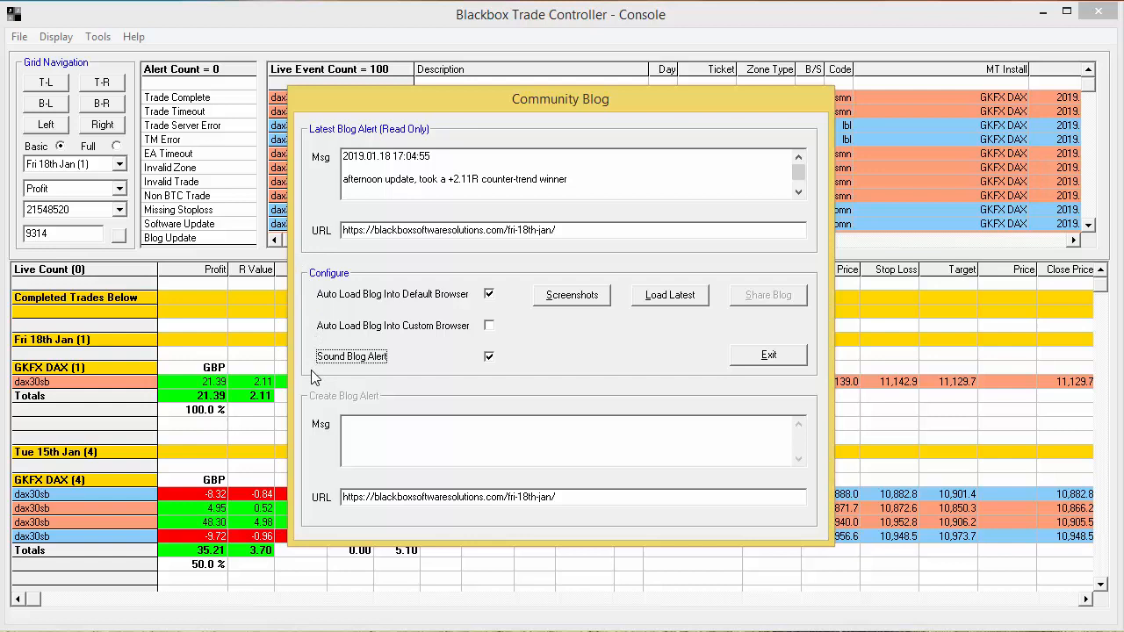
{"action": "mouse_move", "coordinate": [691, 320]}
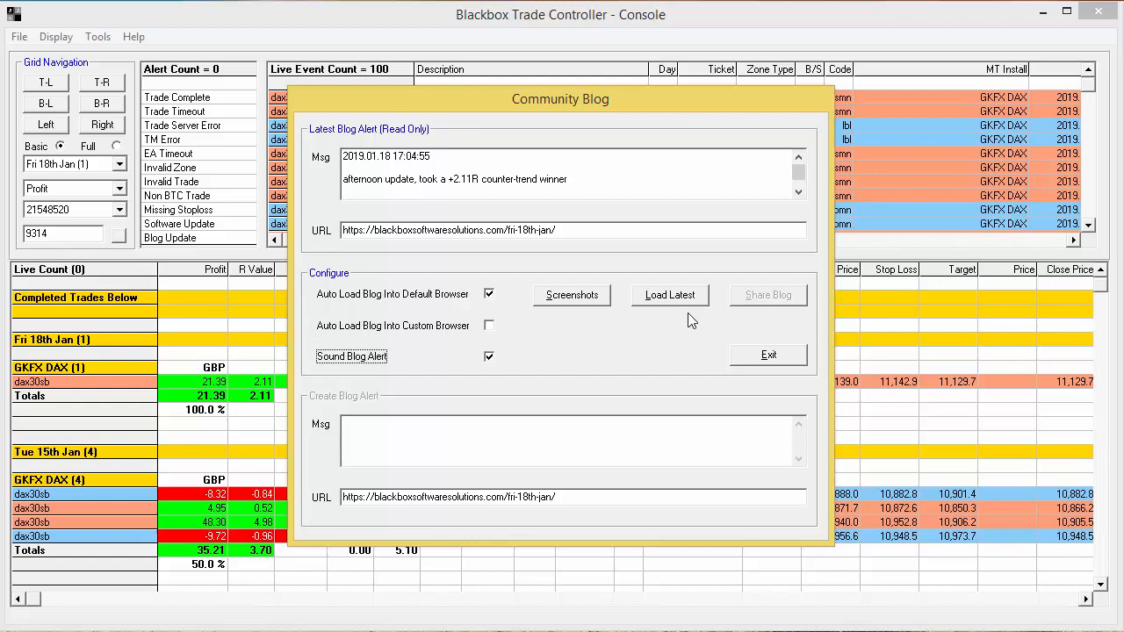
{"action": "mouse_move", "coordinate": [325, 482]}
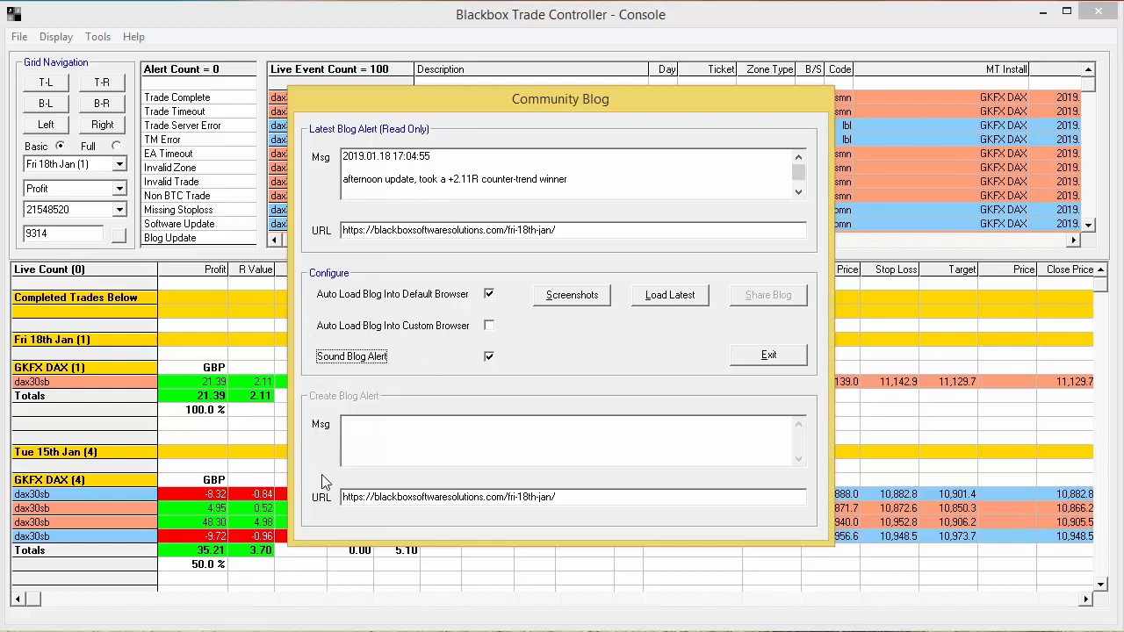
{"action": "mouse_move", "coordinate": [320, 525]}
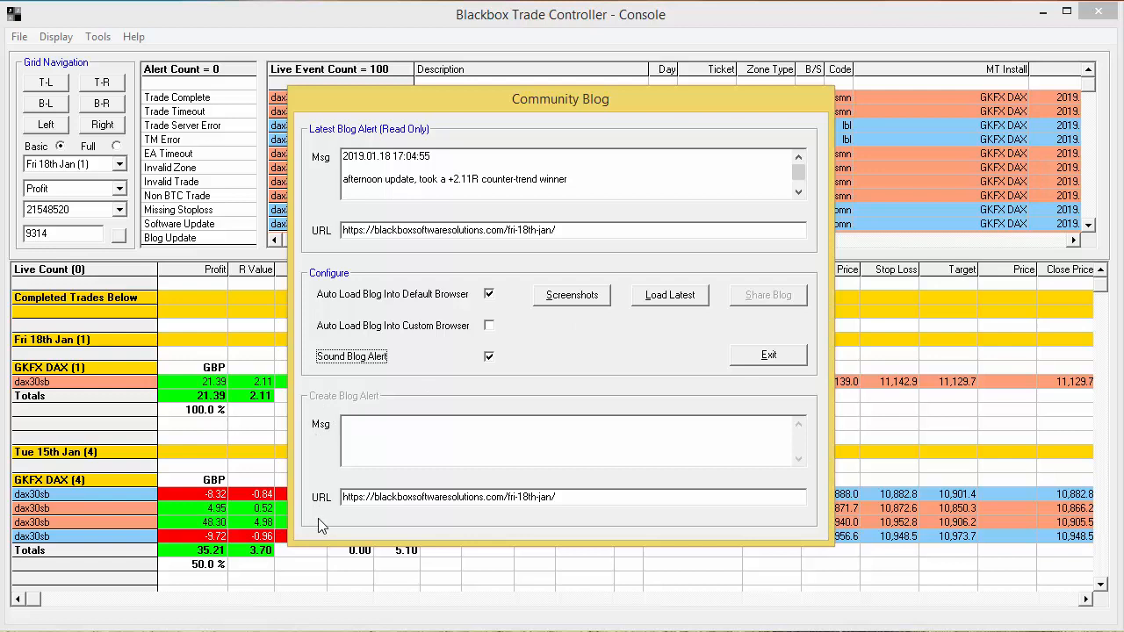
{"action": "mouse_move", "coordinate": [377, 313]}
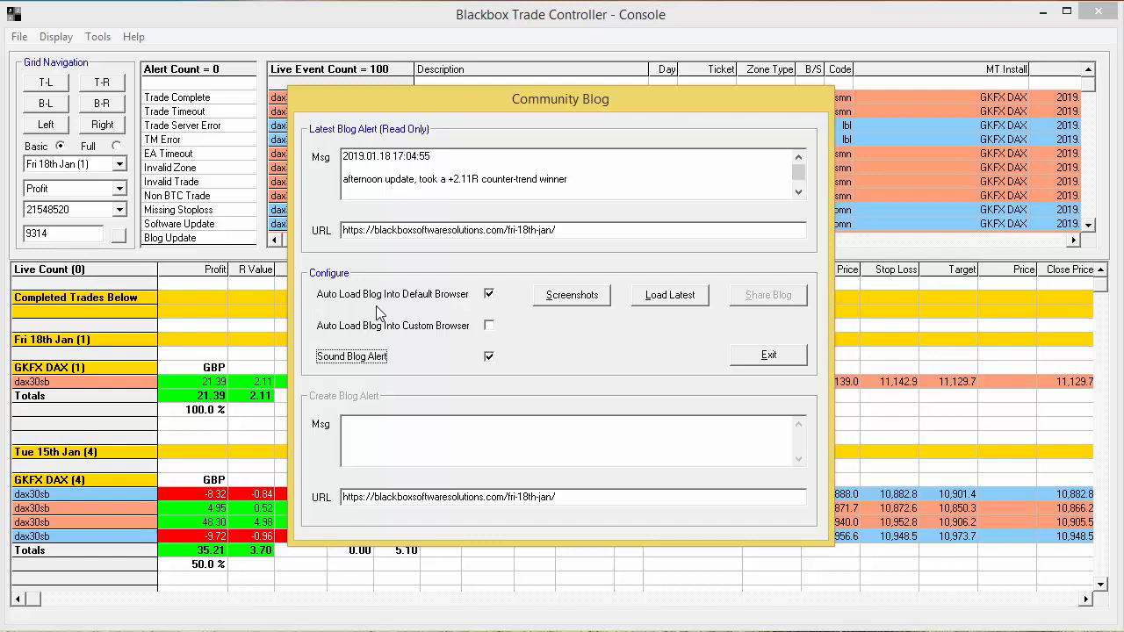
{"action": "mouse_move", "coordinate": [394, 312]}
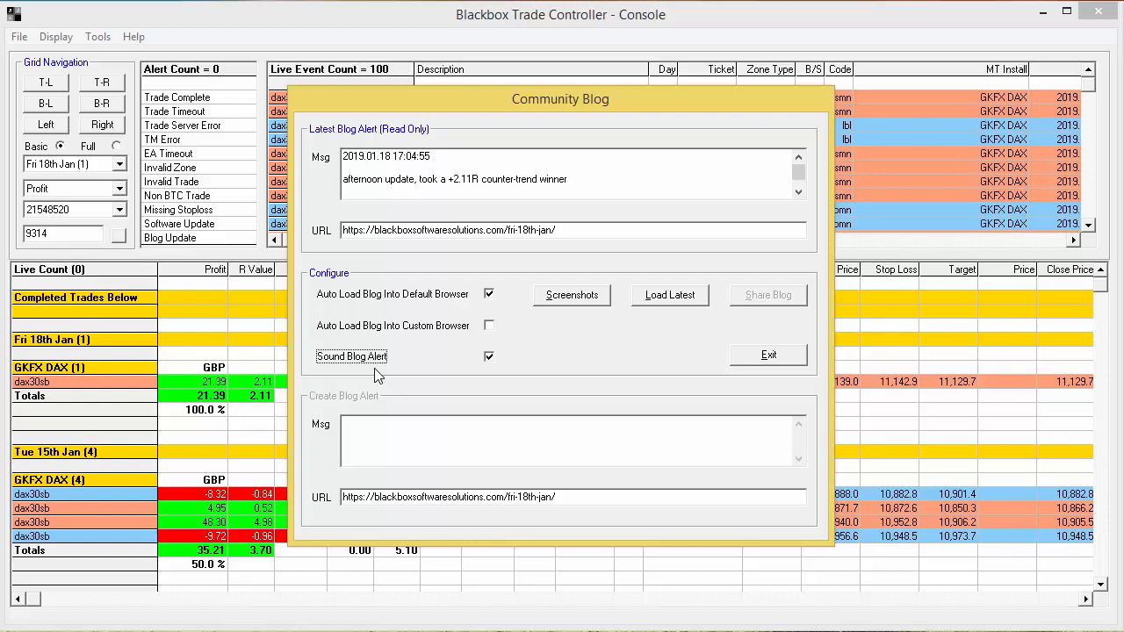
{"action": "mouse_move", "coordinate": [356, 345]}
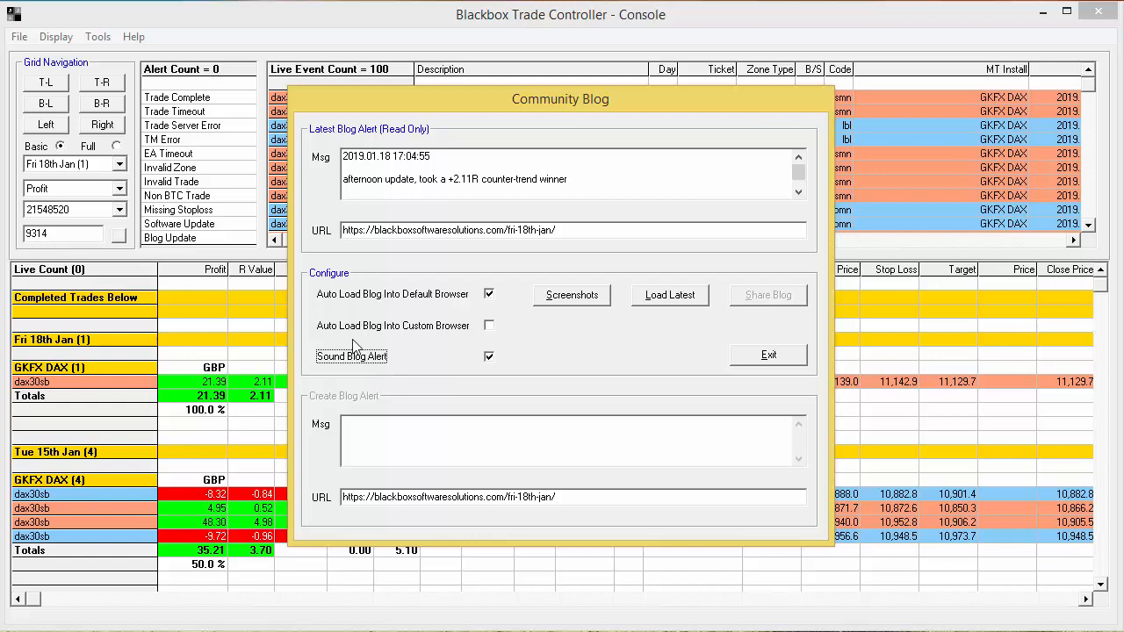
{"action": "mouse_move", "coordinate": [435, 341]}
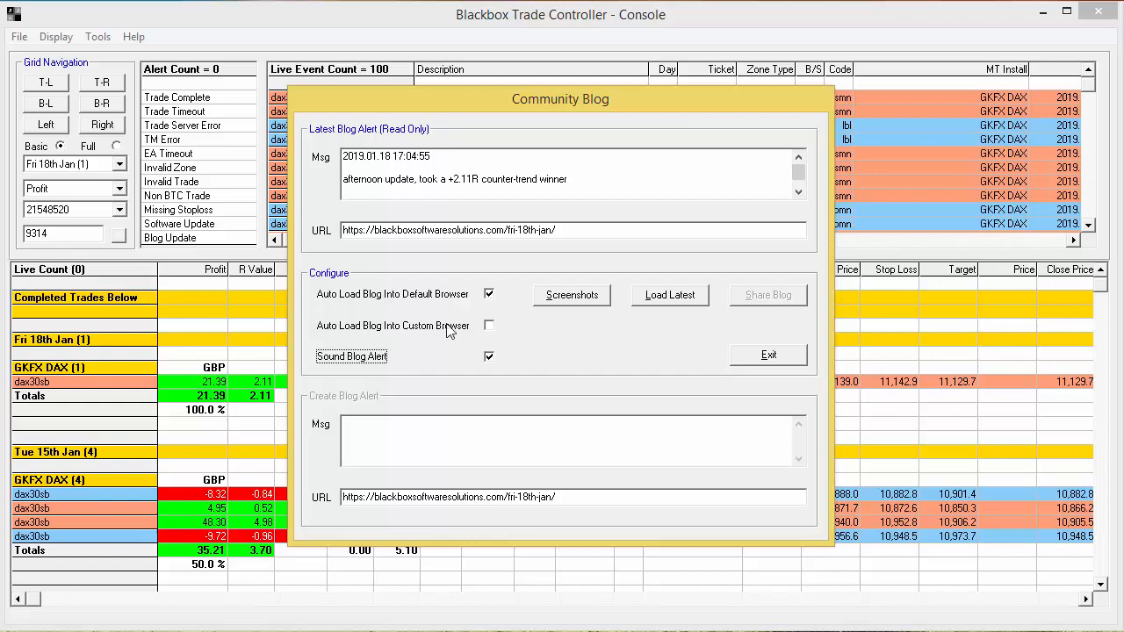
{"action": "mouse_move", "coordinate": [643, 307]}
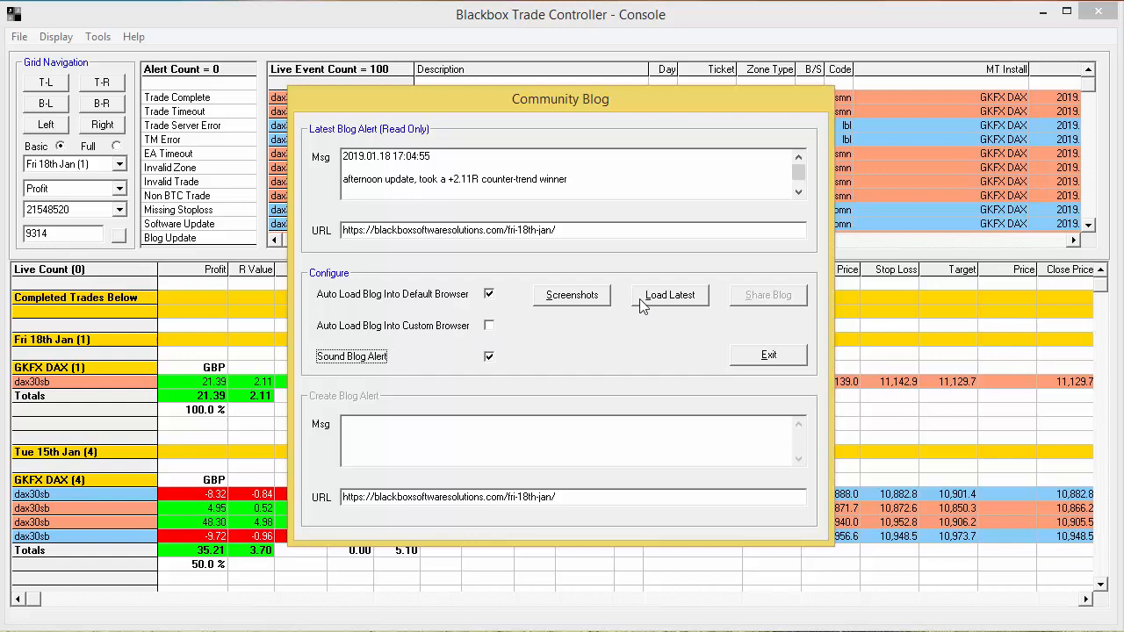
{"action": "mouse_move", "coordinate": [669, 294]}
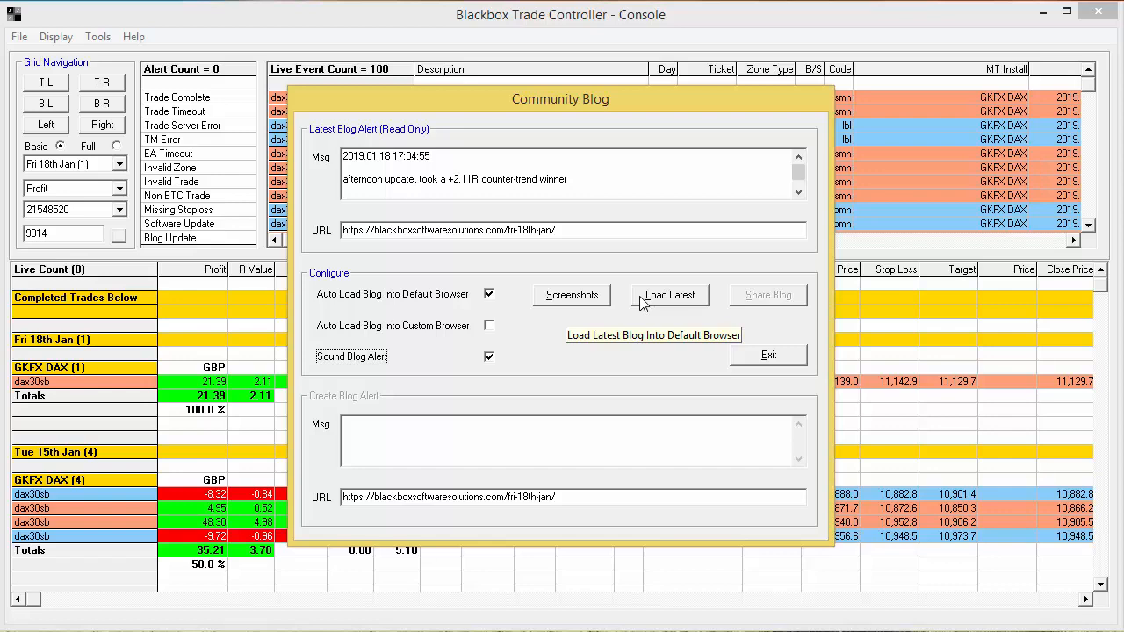
Load the latest Fri 18th Jan DAX post and scroll to its +2.11R trade entry
{"action": "left_click", "coordinate": [670, 294]}
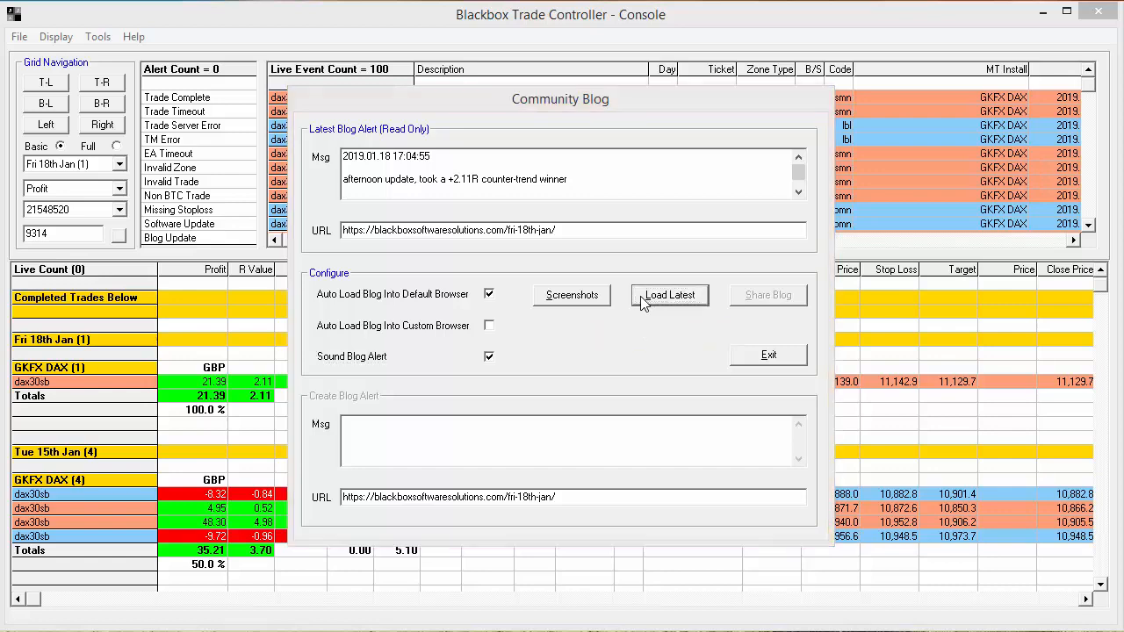
{"action": "left_click", "coordinate": [670, 295]}
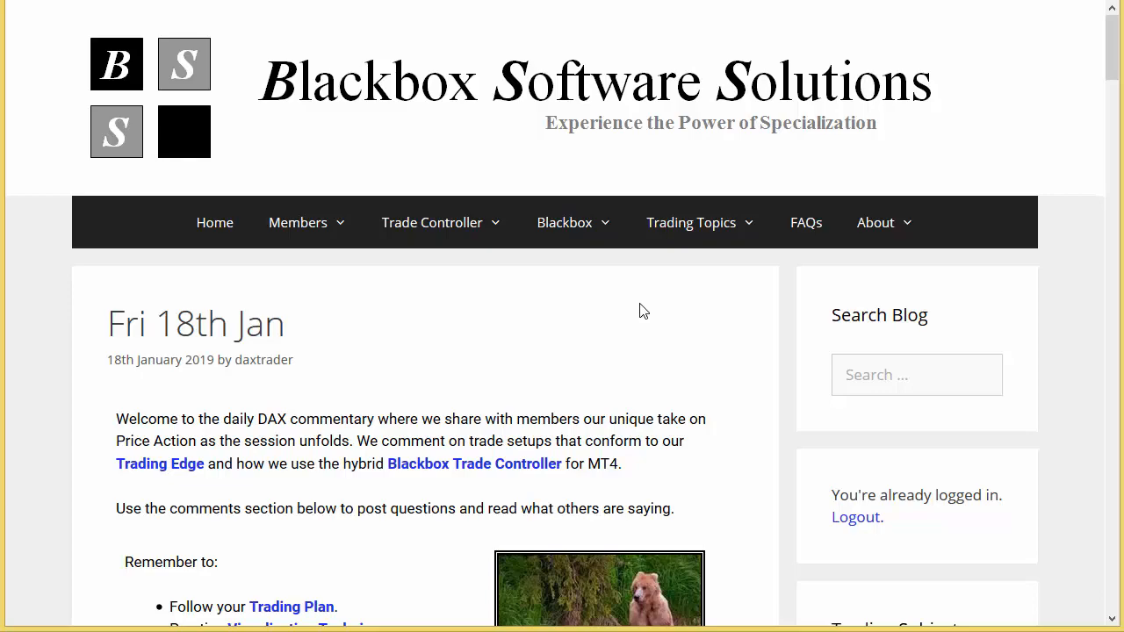
{"action": "scroll", "scroll_direction": "down", "scroll_amount": 3}
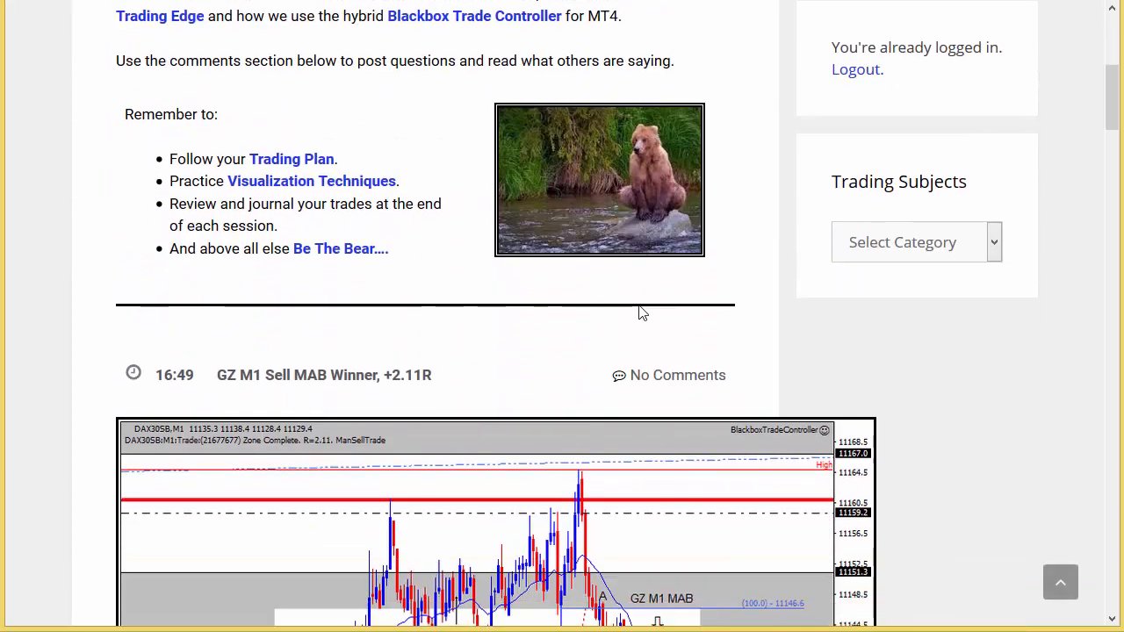
{"action": "scroll", "scroll_direction": "down", "scroll_amount": 3}
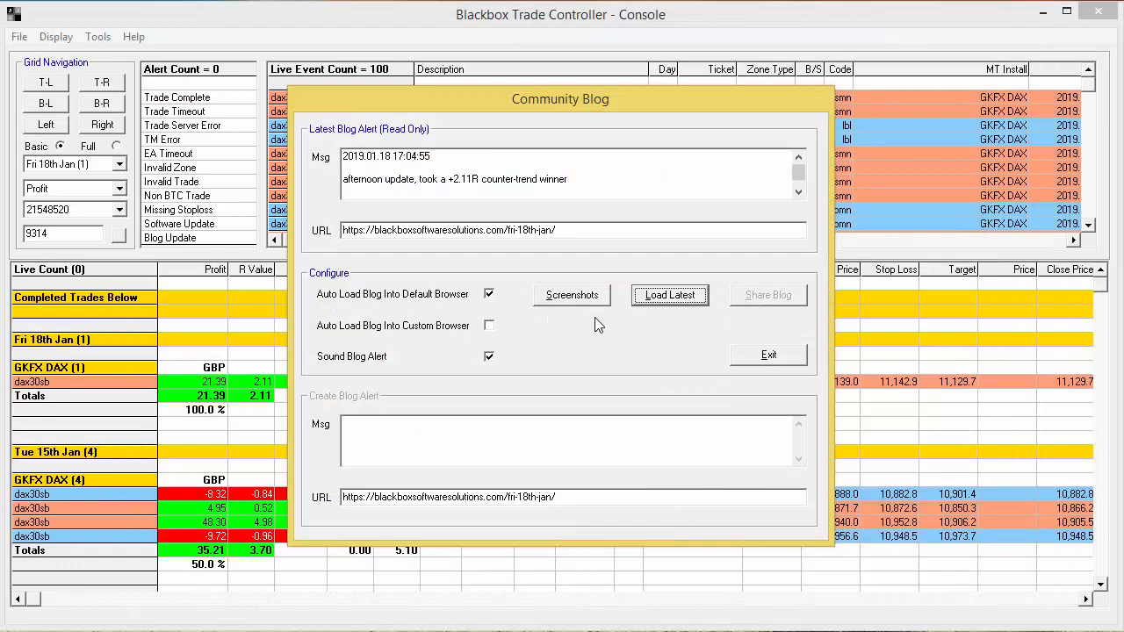
{"action": "mouse_move", "coordinate": [596, 324]}
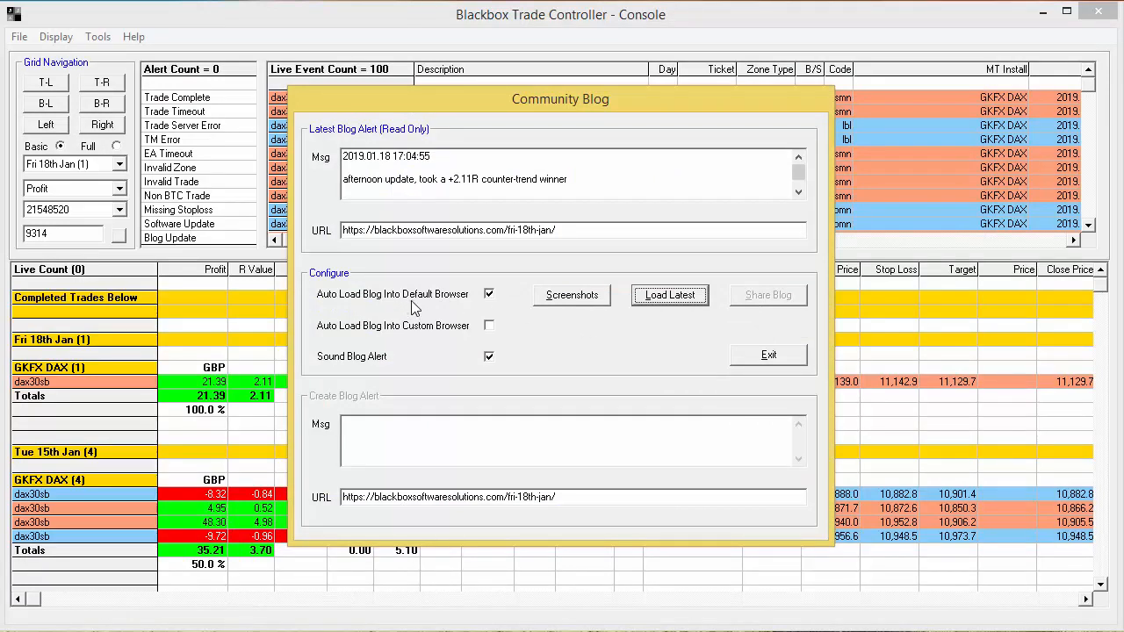
{"action": "mouse_move", "coordinate": [639, 358]}
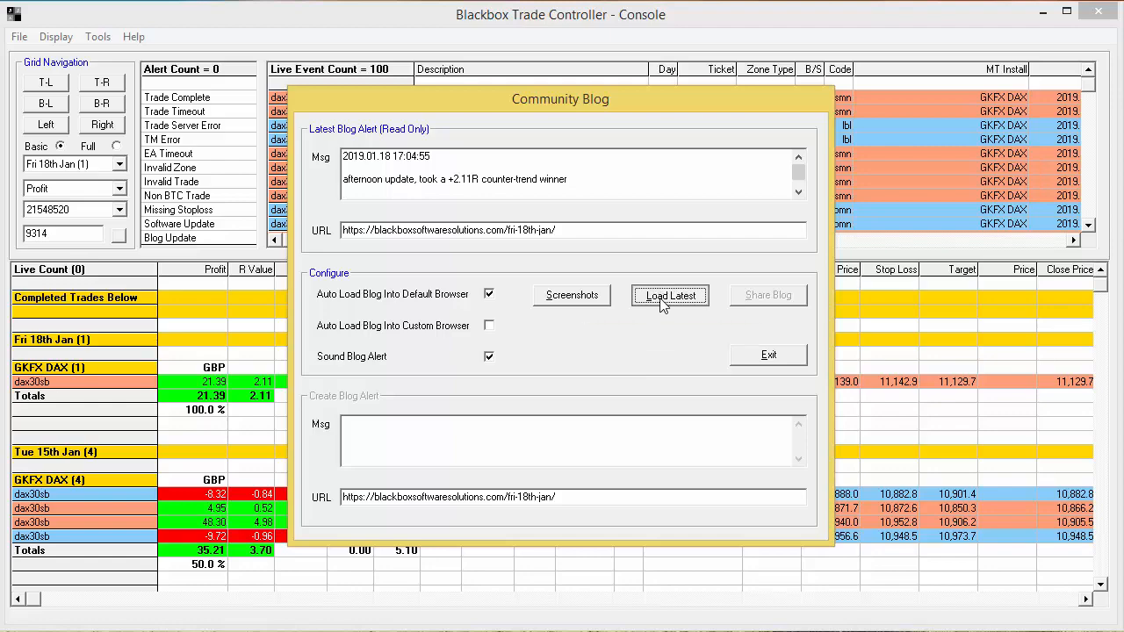
Reload the latest post and scroll down to the Leave a Comment form's equidistant-zones draft
{"action": "left_click", "coordinate": [669, 295]}
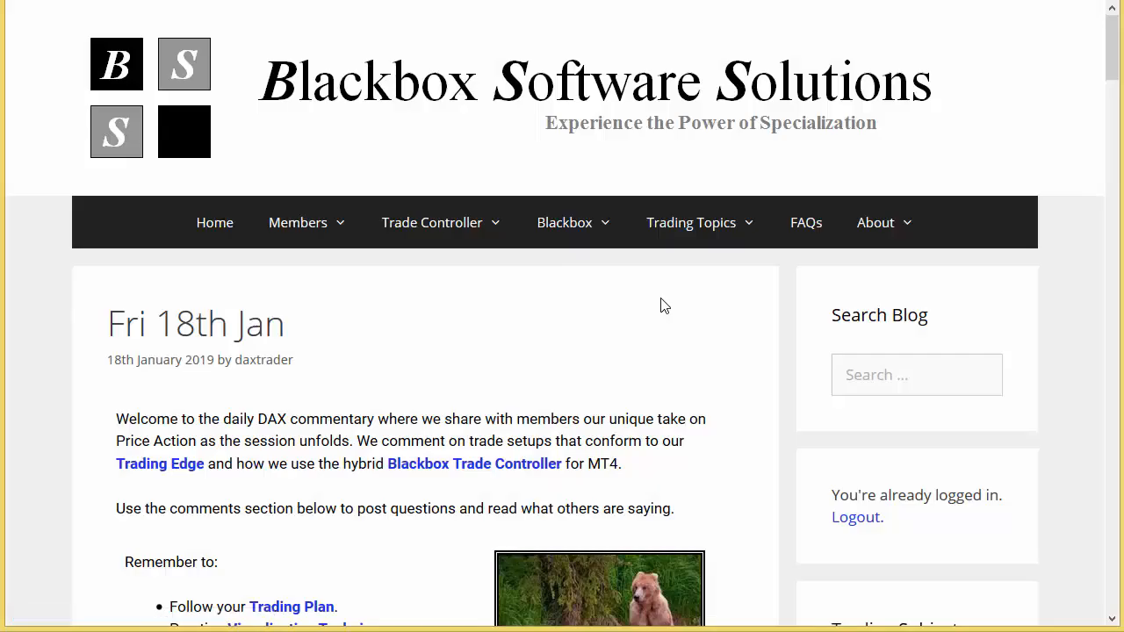
{"action": "scroll", "scroll_direction": "down", "scroll_amount": 3}
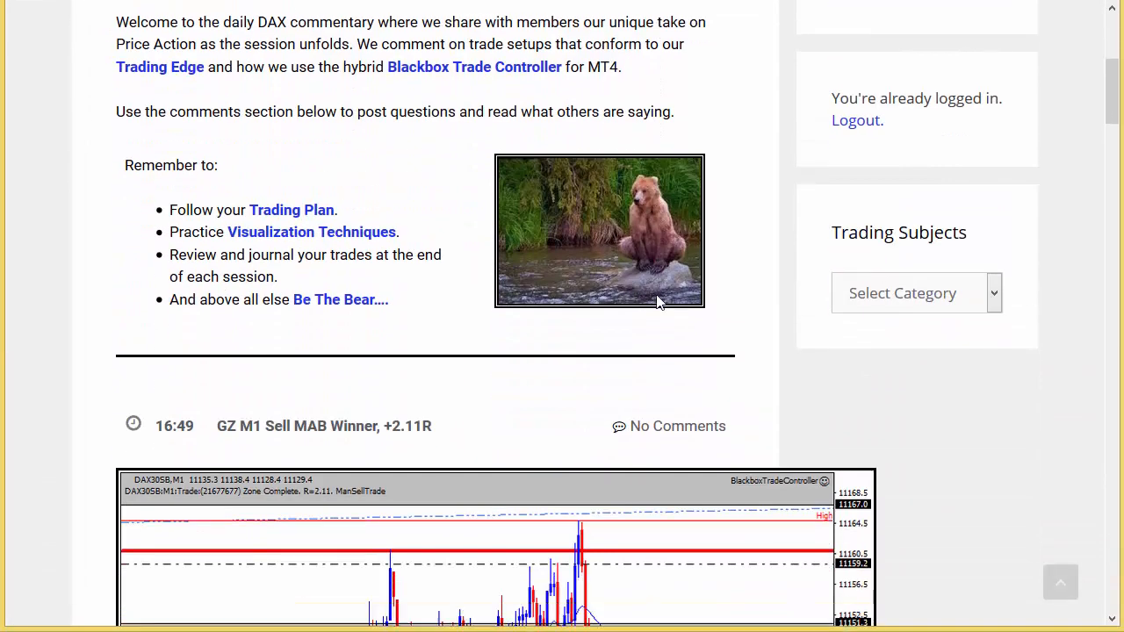
{"action": "scroll", "scroll_direction": "down", "scroll_amount": 3}
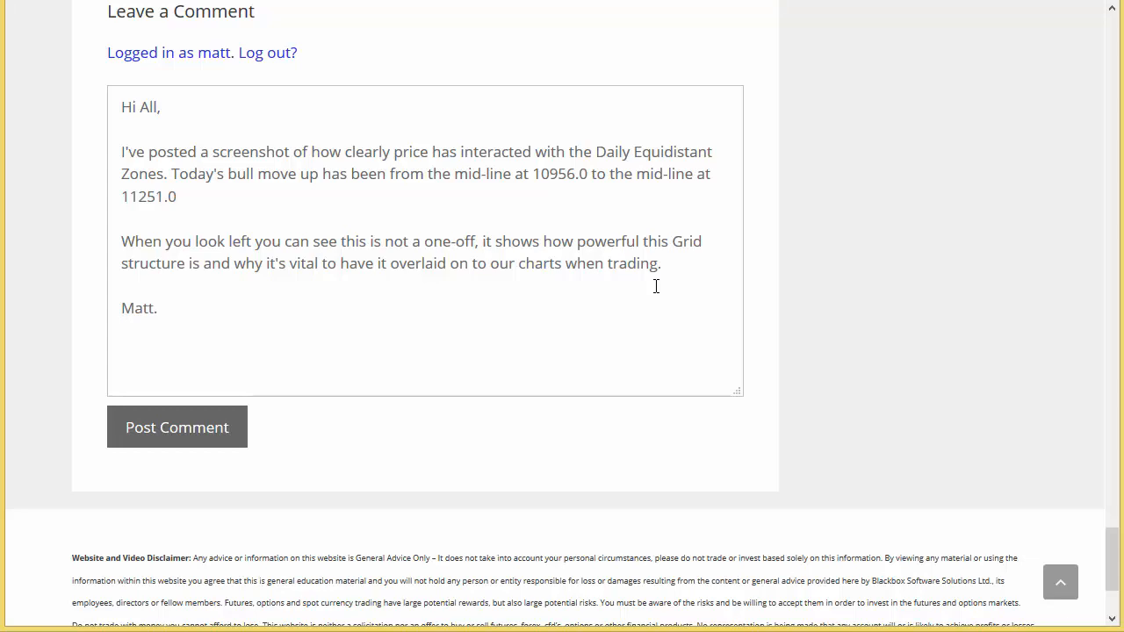
{"action": "key", "text": "Enter"}
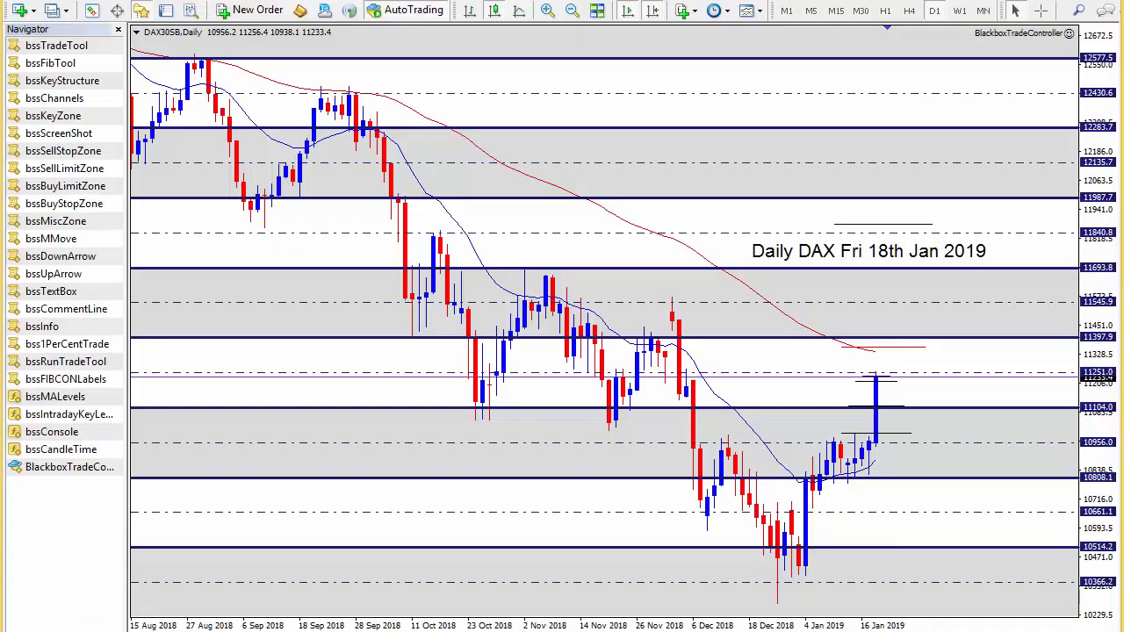
{"action": "mouse_move", "coordinate": [896, 415]}
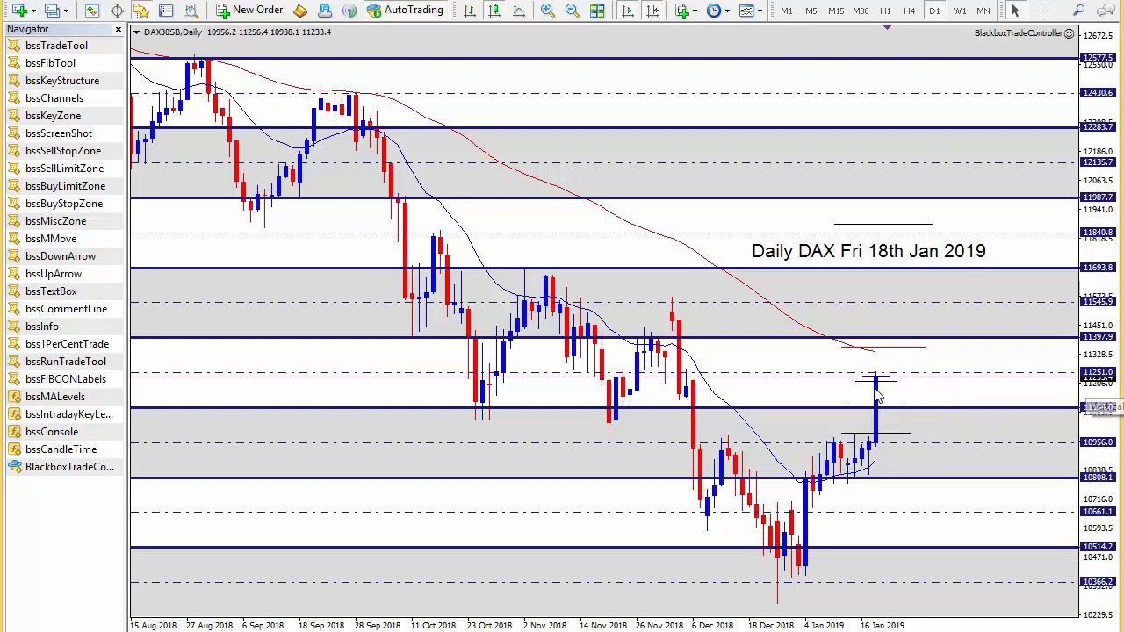
{"action": "mouse_move", "coordinate": [806, 396]}
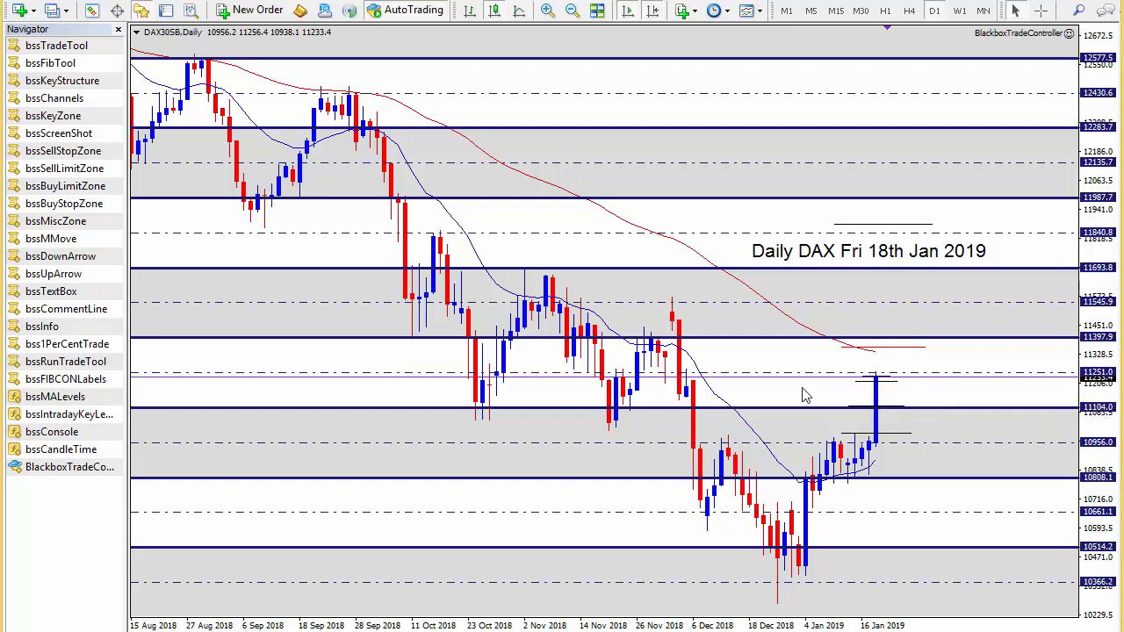
{"action": "mouse_move", "coordinate": [593, 333]}
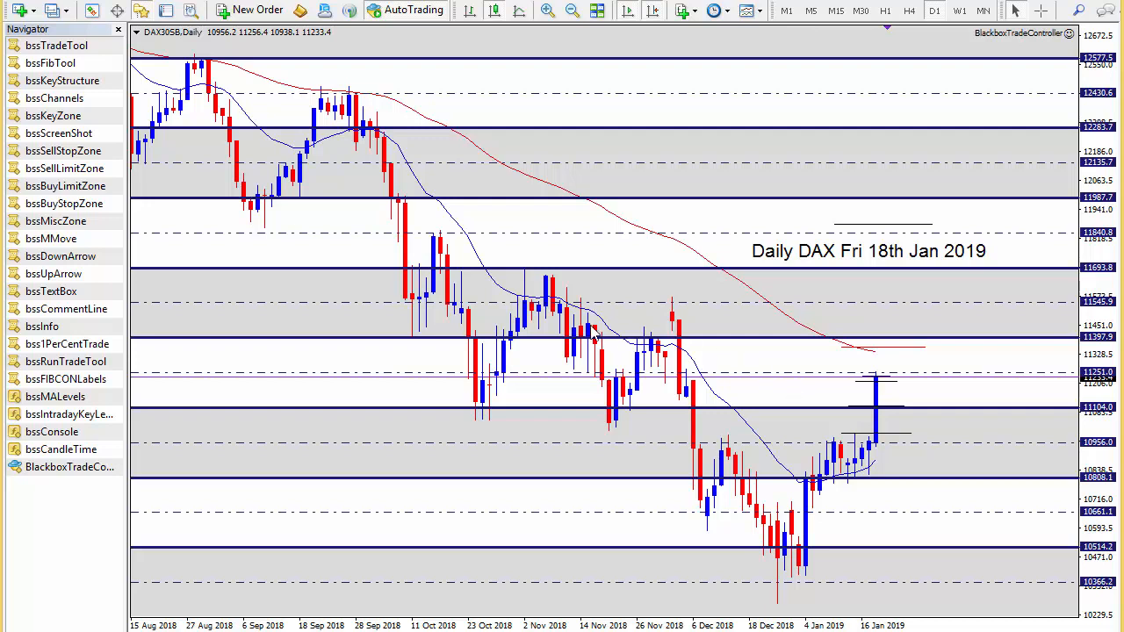
{"action": "mouse_move", "coordinate": [413, 281]}
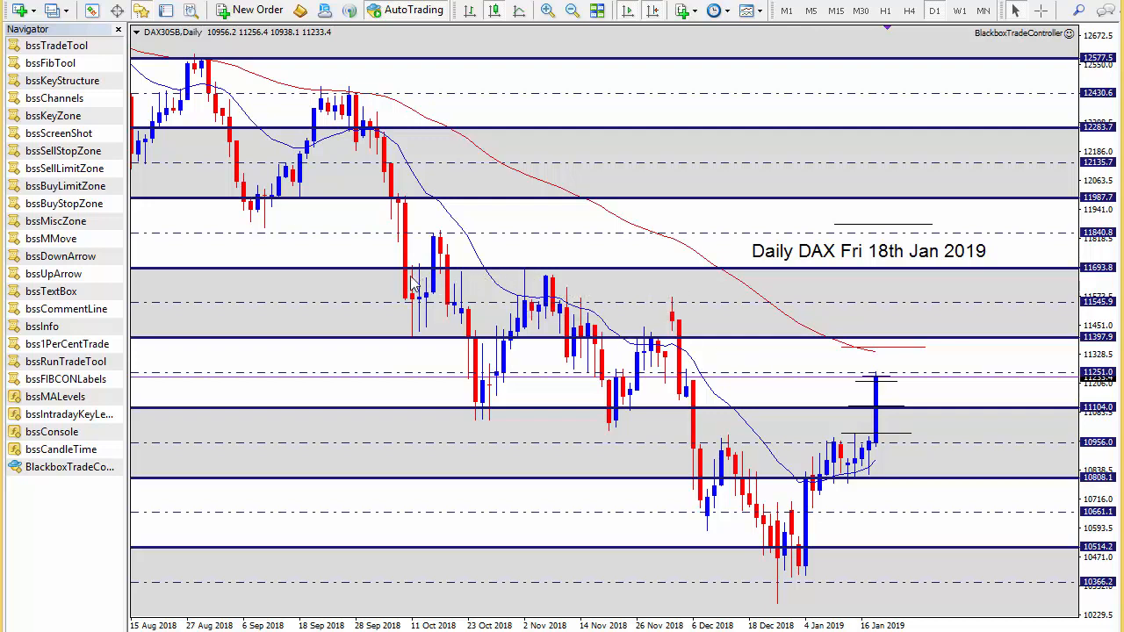
{"action": "mouse_move", "coordinate": [259, 253]}
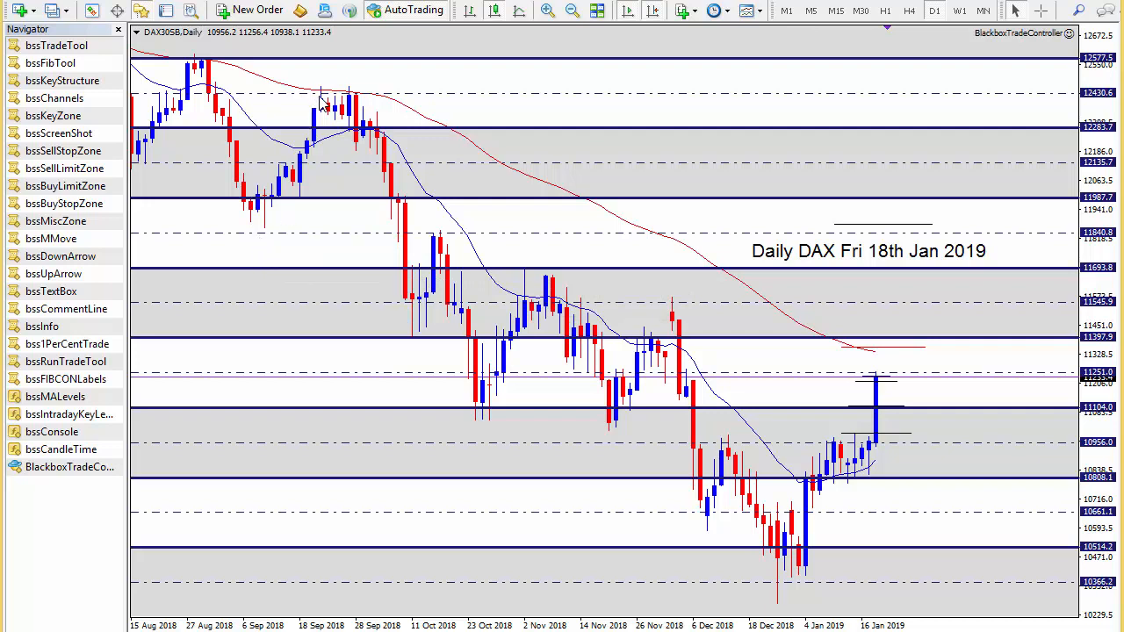
{"action": "mouse_move", "coordinate": [202, 75]}
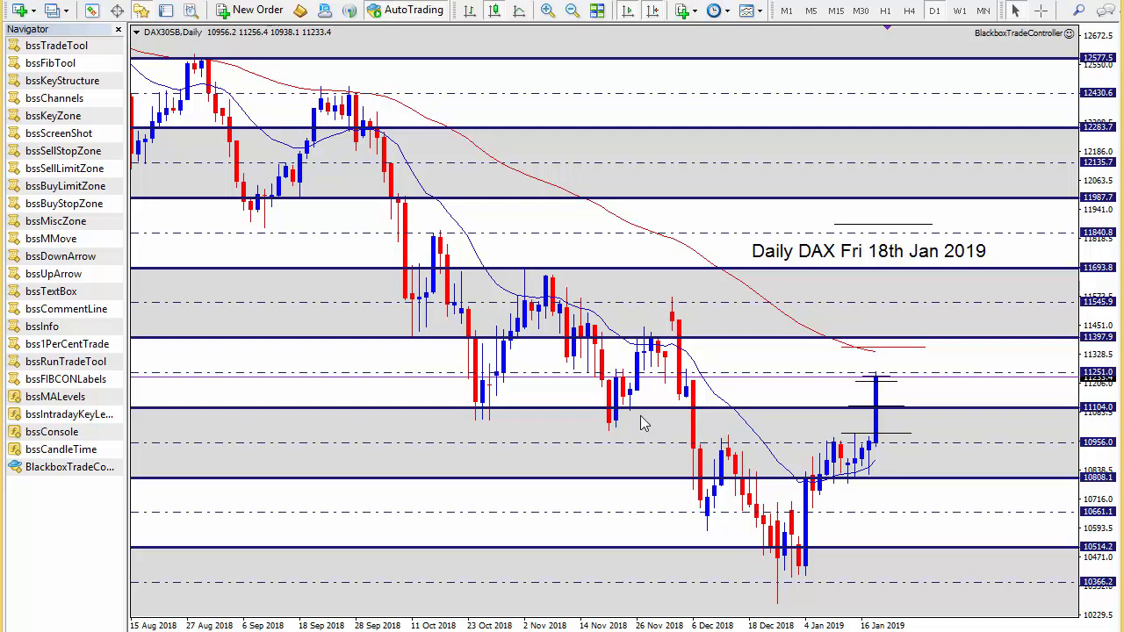
{"action": "mouse_move", "coordinate": [59, 142]}
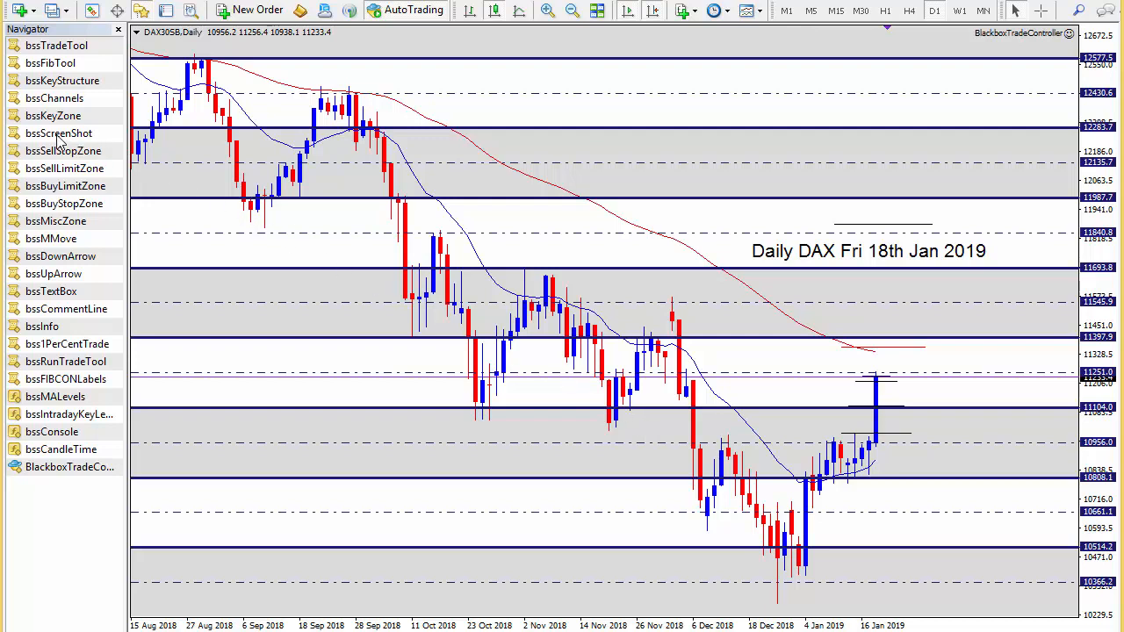
{"action": "mouse_move", "coordinate": [829, 401]}
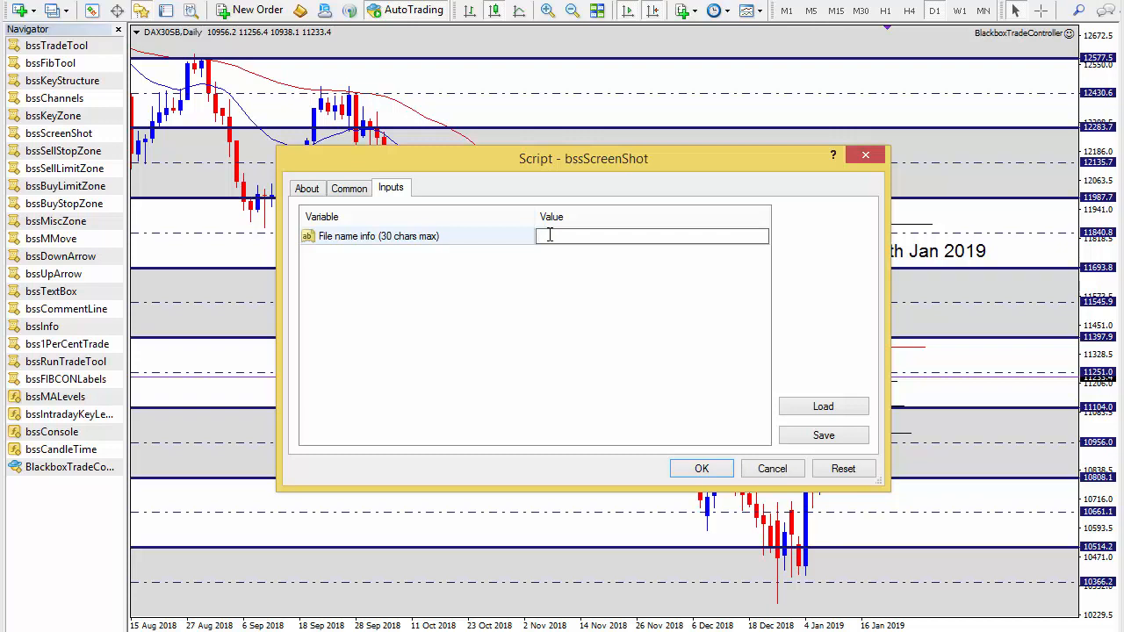
Take a daily DAX screenshot with file name info 'D1 EQZs', accepting the confirmation
{"action": "type", "text": "D1 E"}
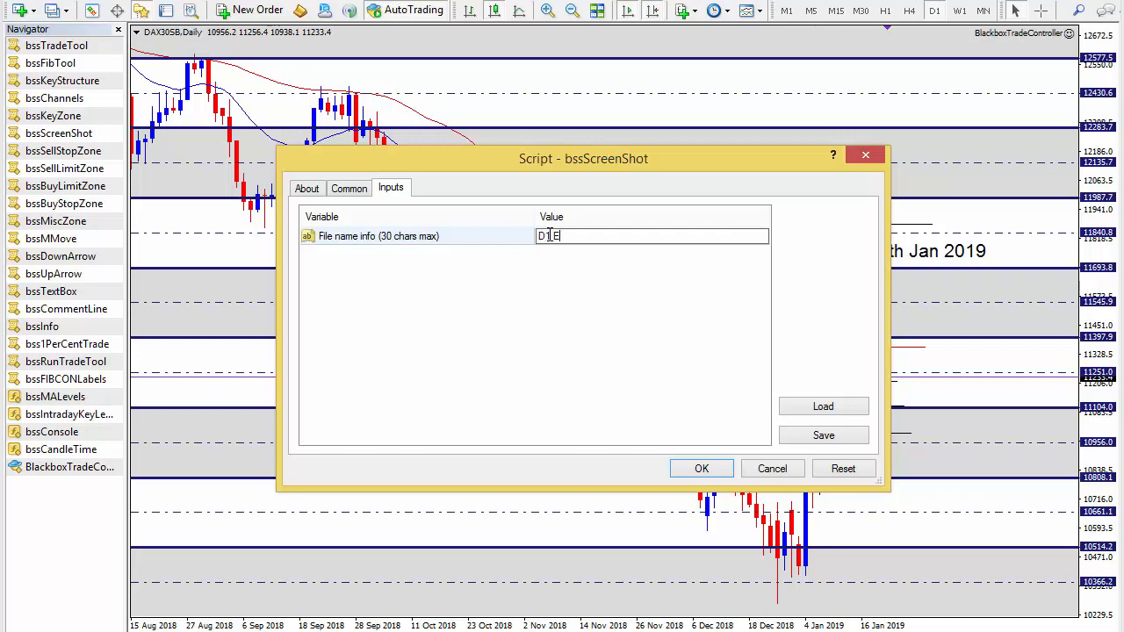
{"action": "type", "text": "QZs"}
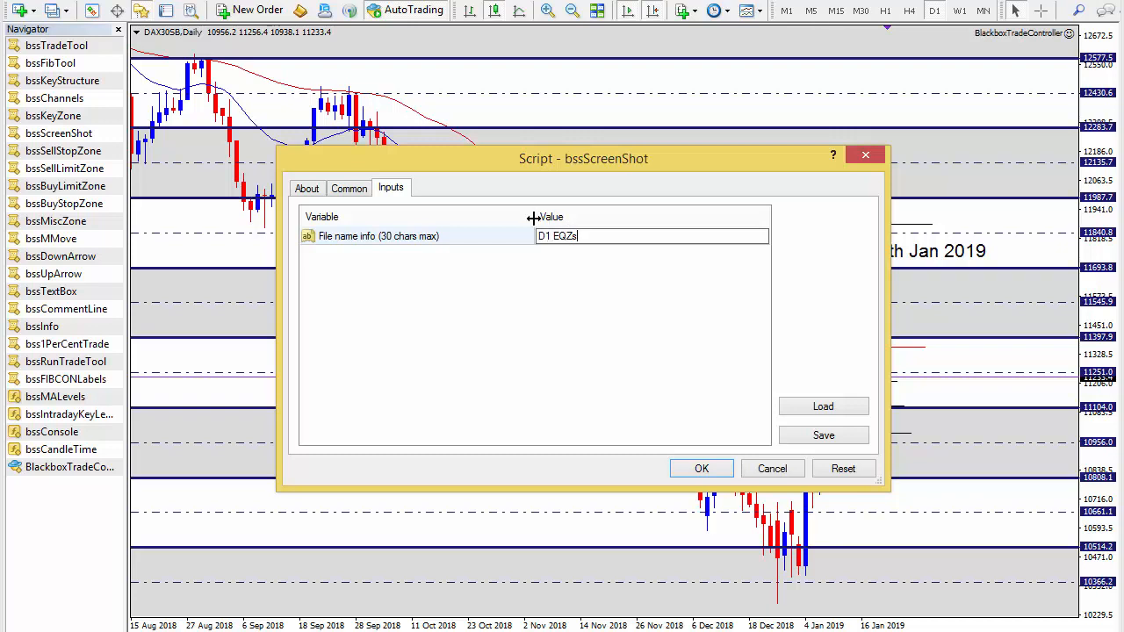
{"action": "left_click", "coordinate": [701, 468]}
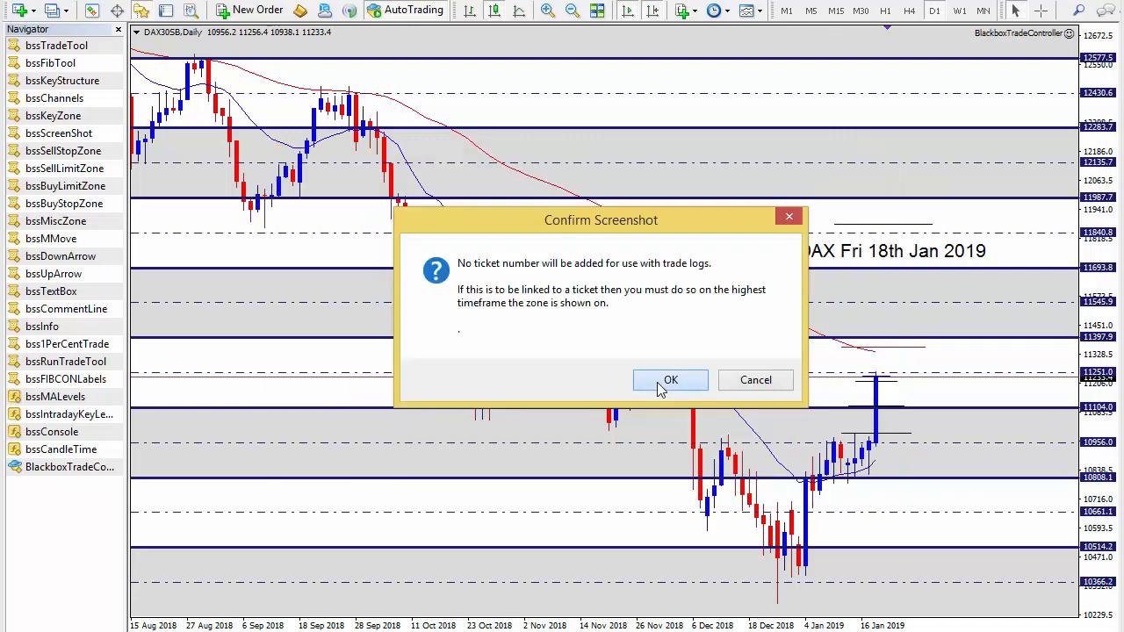
{"action": "left_click", "coordinate": [670, 380]}
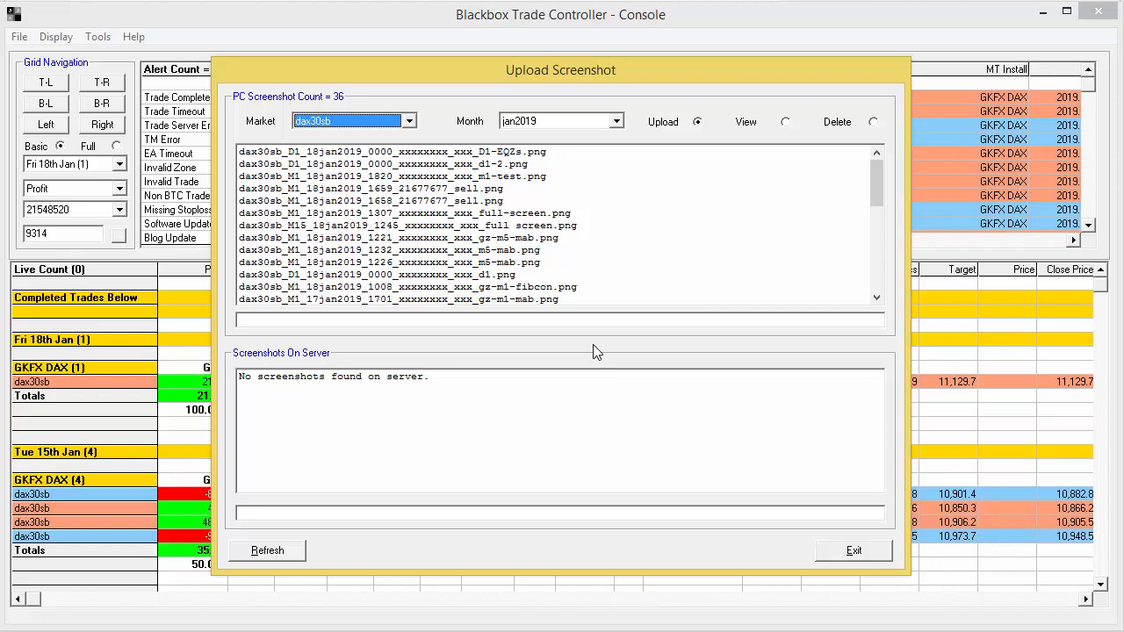
{"action": "mouse_move", "coordinate": [650, 165]}
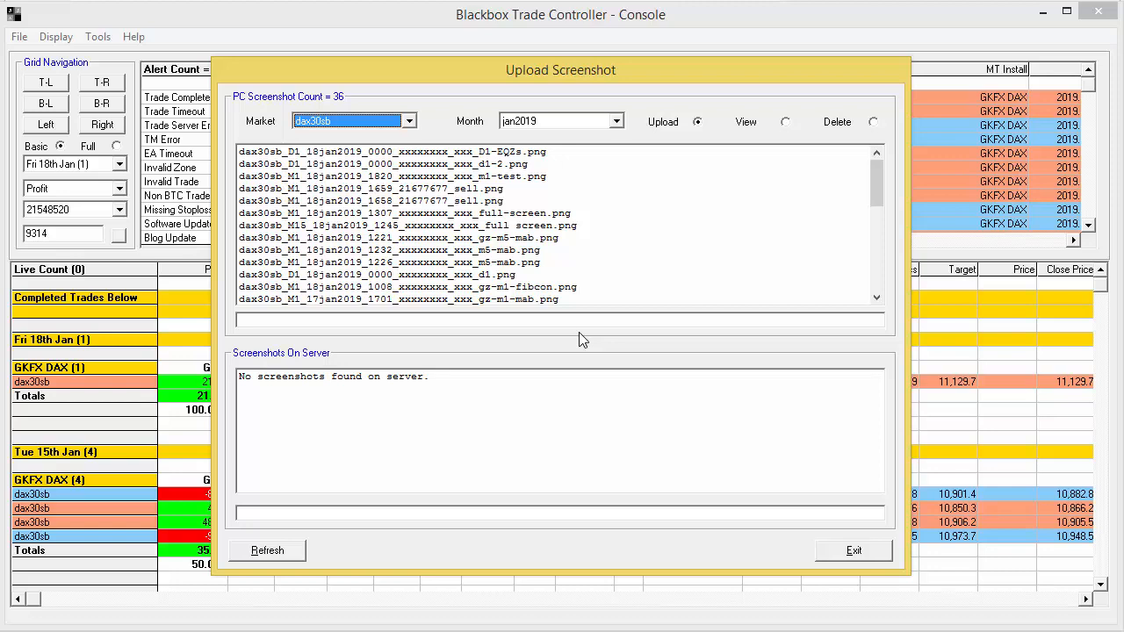
{"action": "mouse_move", "coordinate": [337, 108]}
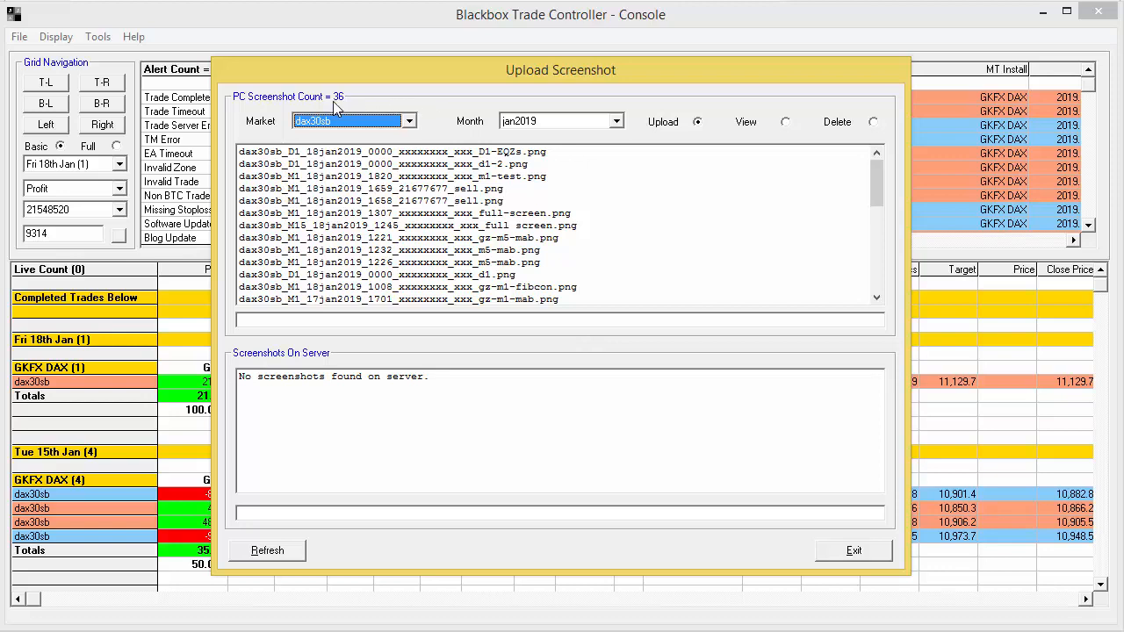
{"action": "mouse_move", "coordinate": [430, 126]}
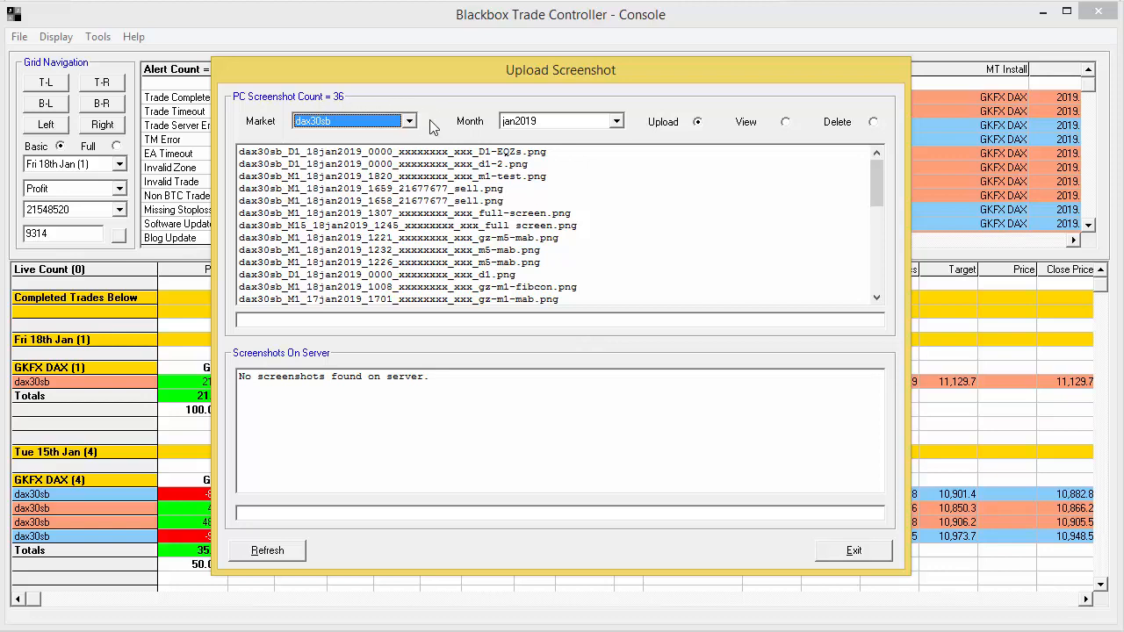
{"action": "mouse_move", "coordinate": [676, 98]}
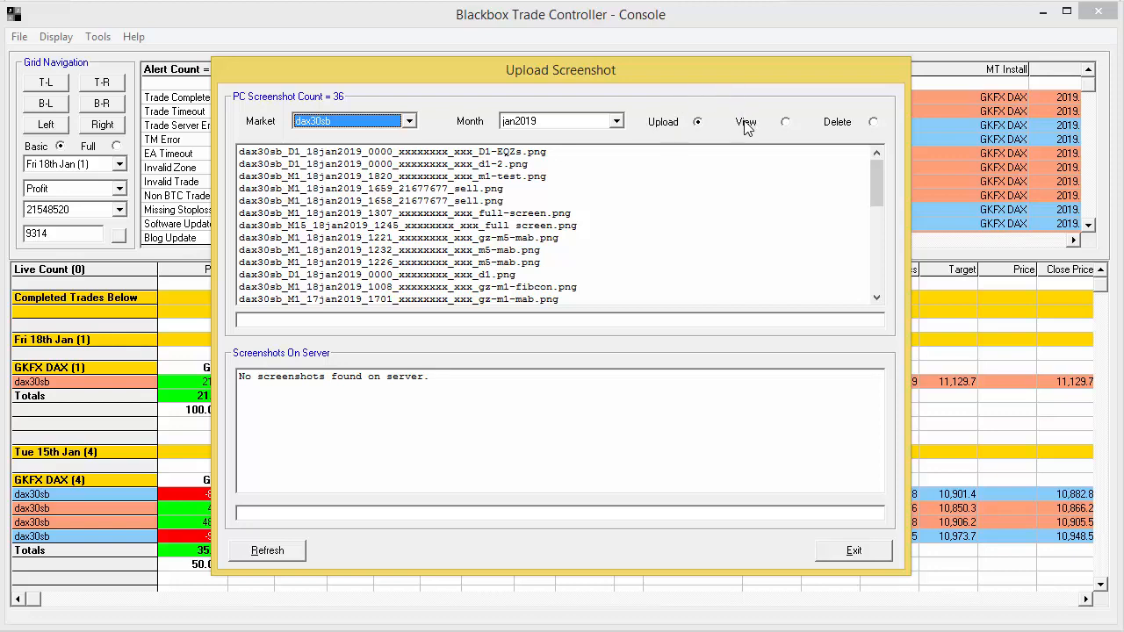
{"action": "mouse_move", "coordinate": [747, 92]}
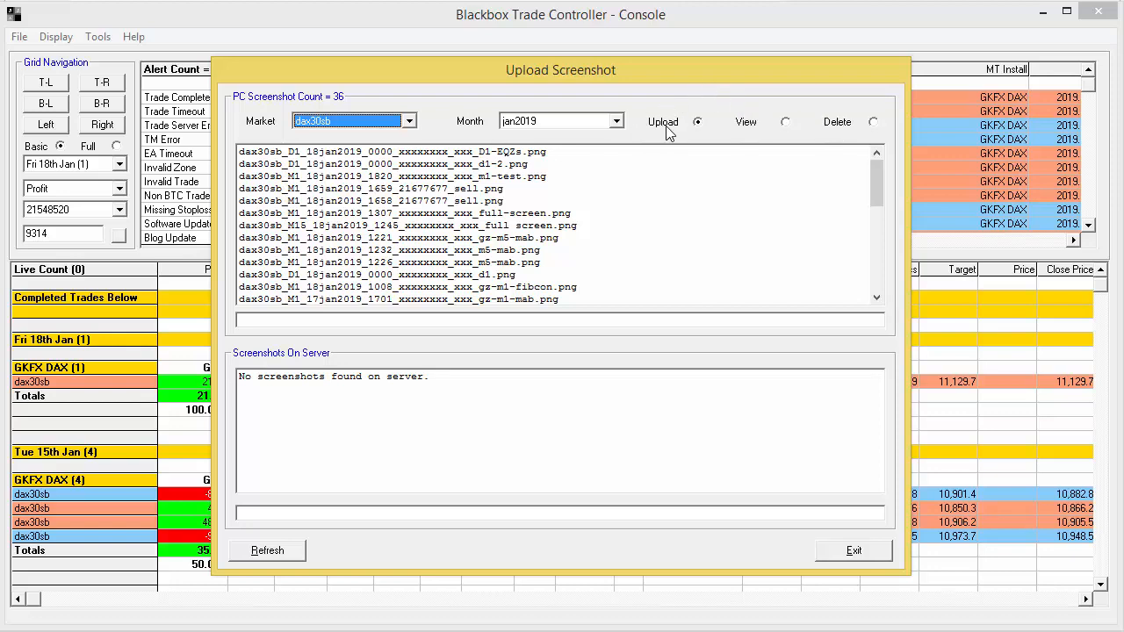
{"action": "mouse_move", "coordinate": [639, 132]}
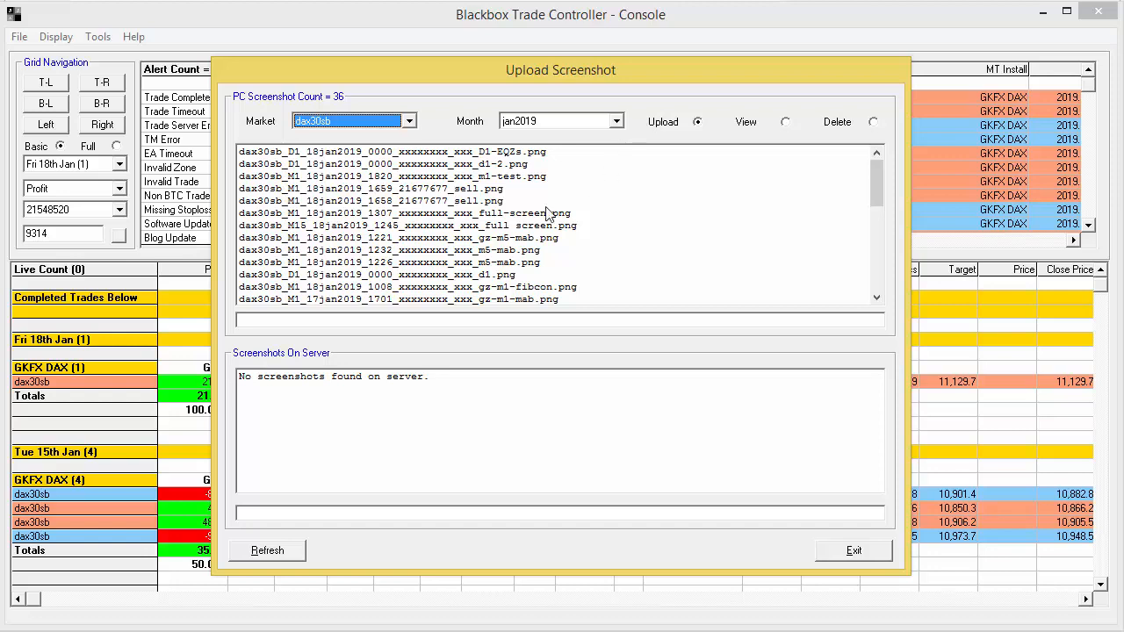
Select the D1-EQZs file in the dax30sb January 2019 screenshot list
{"action": "left_click", "coordinate": [390, 151]}
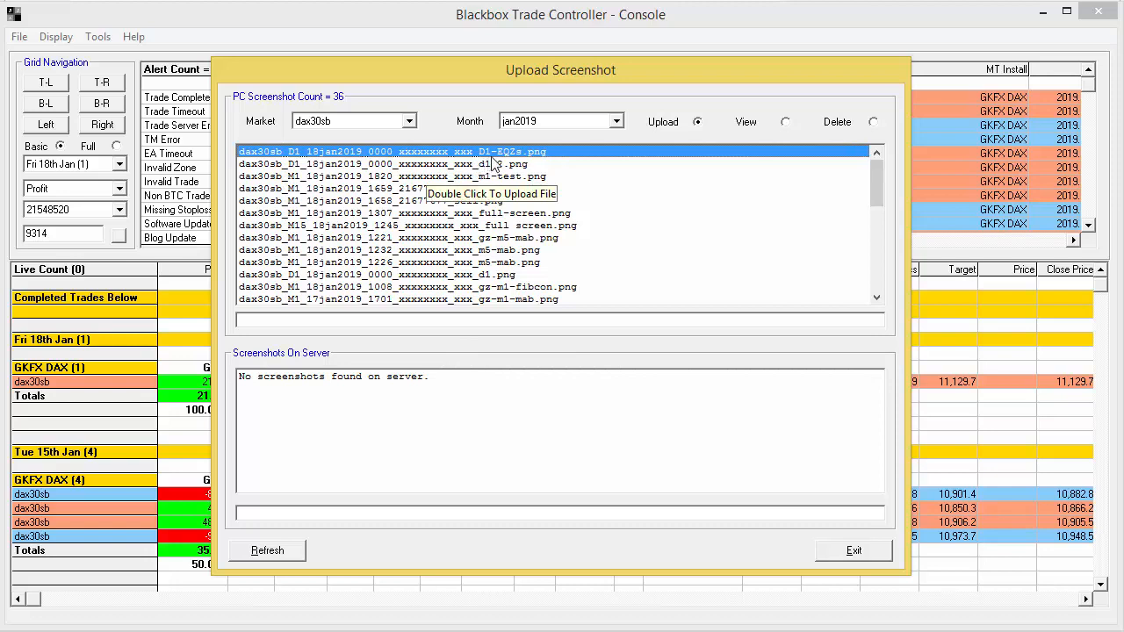
{"action": "mouse_move", "coordinate": [505, 298]}
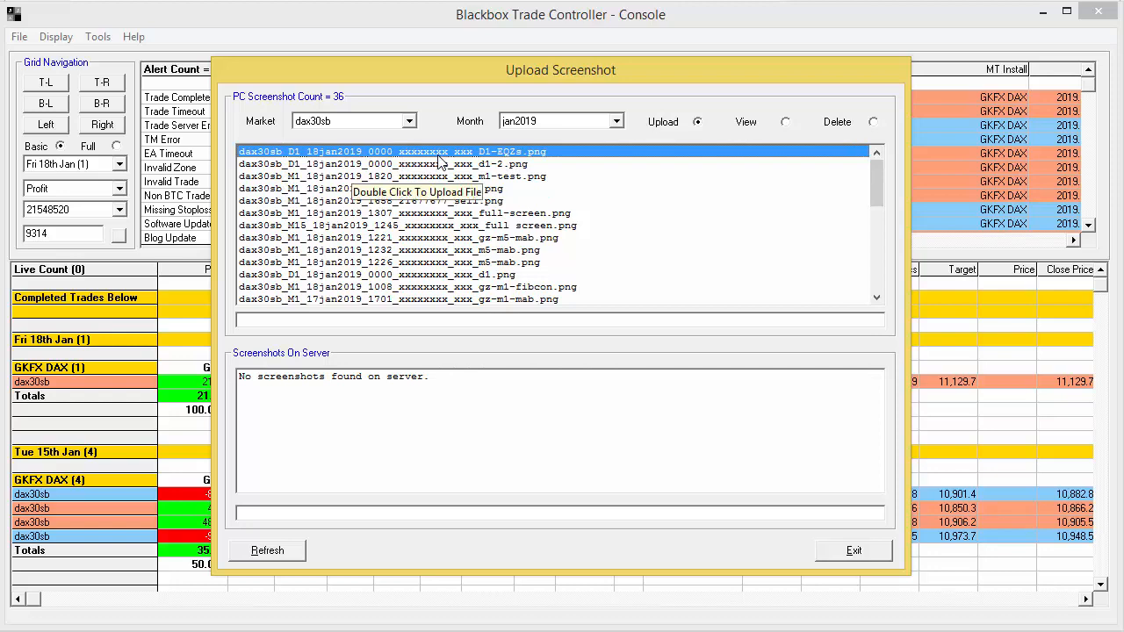
{"action": "mouse_move", "coordinate": [446, 115]}
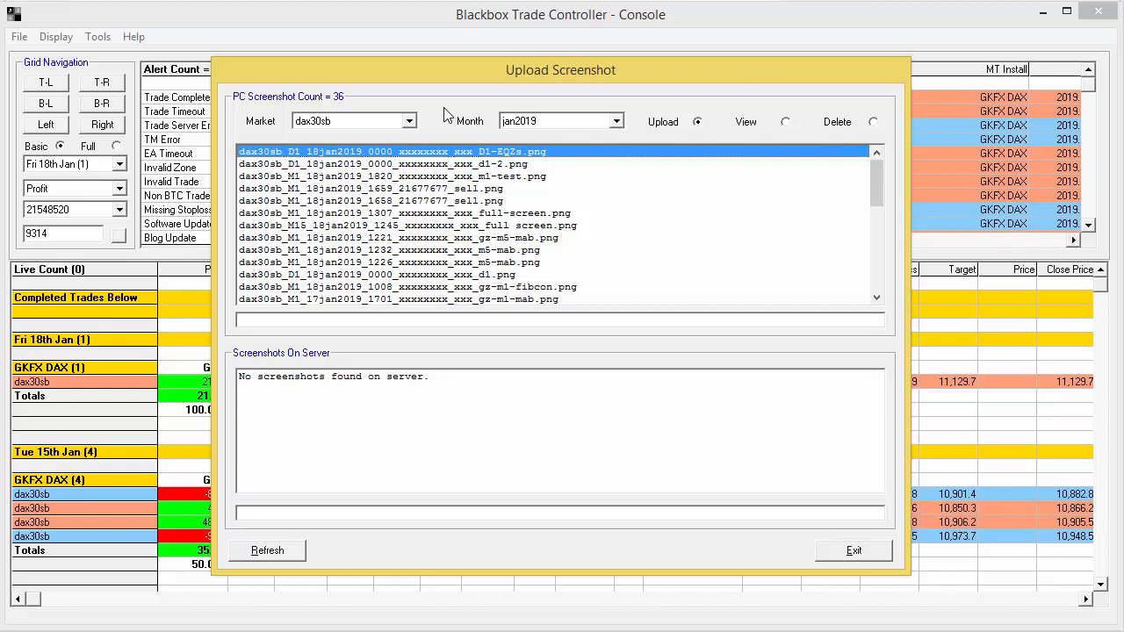
{"action": "mouse_move", "coordinate": [408, 203]}
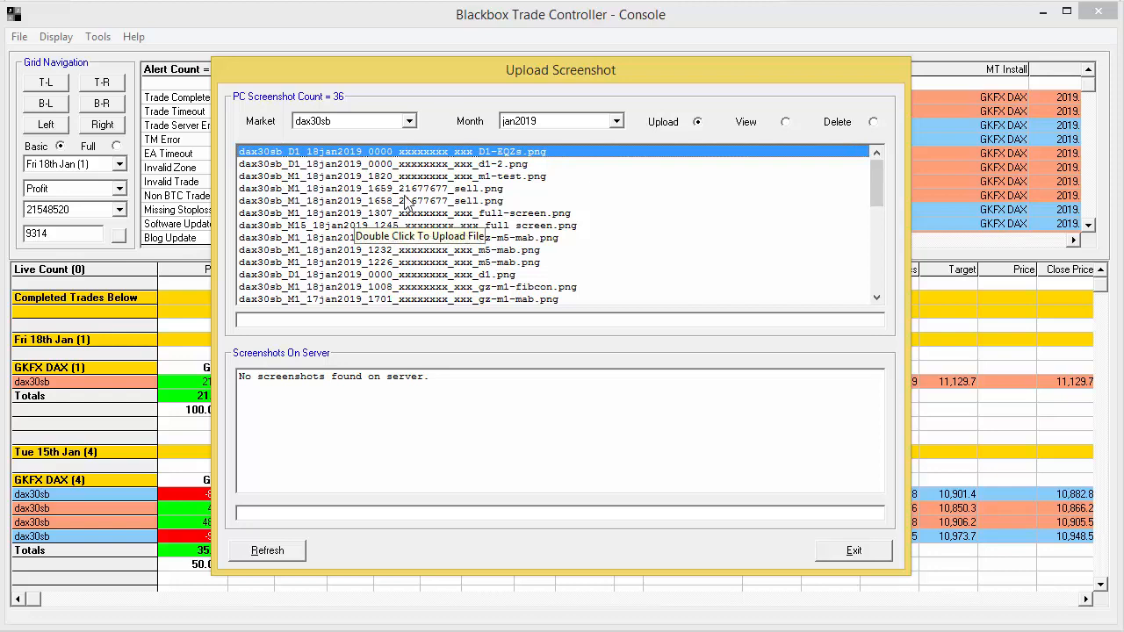
{"action": "mouse_move", "coordinate": [436, 200]}
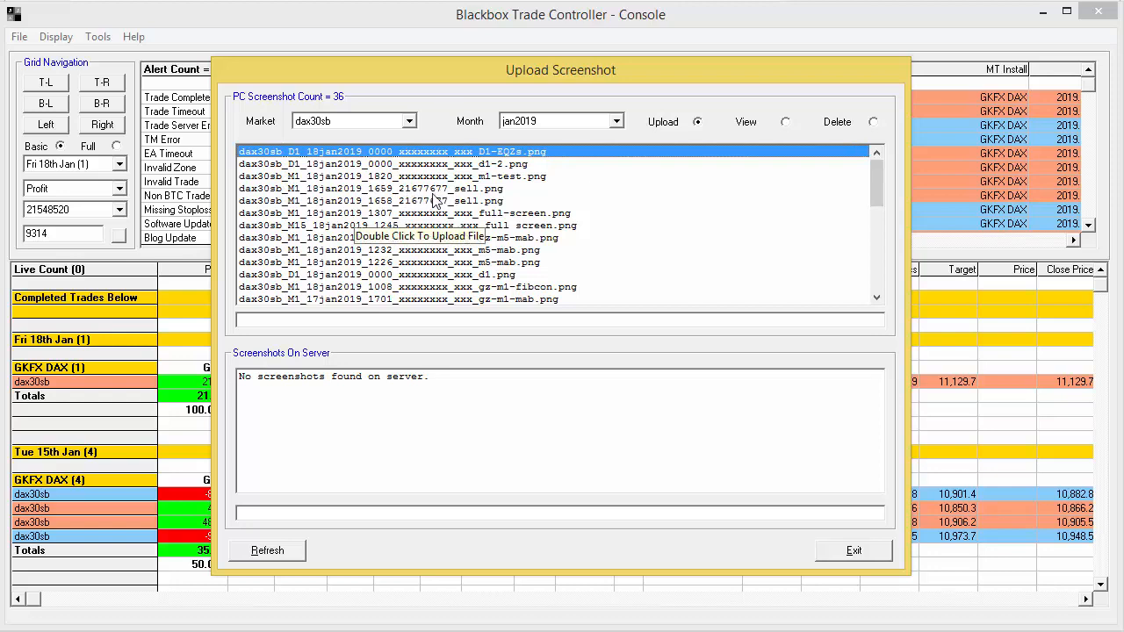
{"action": "mouse_move", "coordinate": [440, 112]}
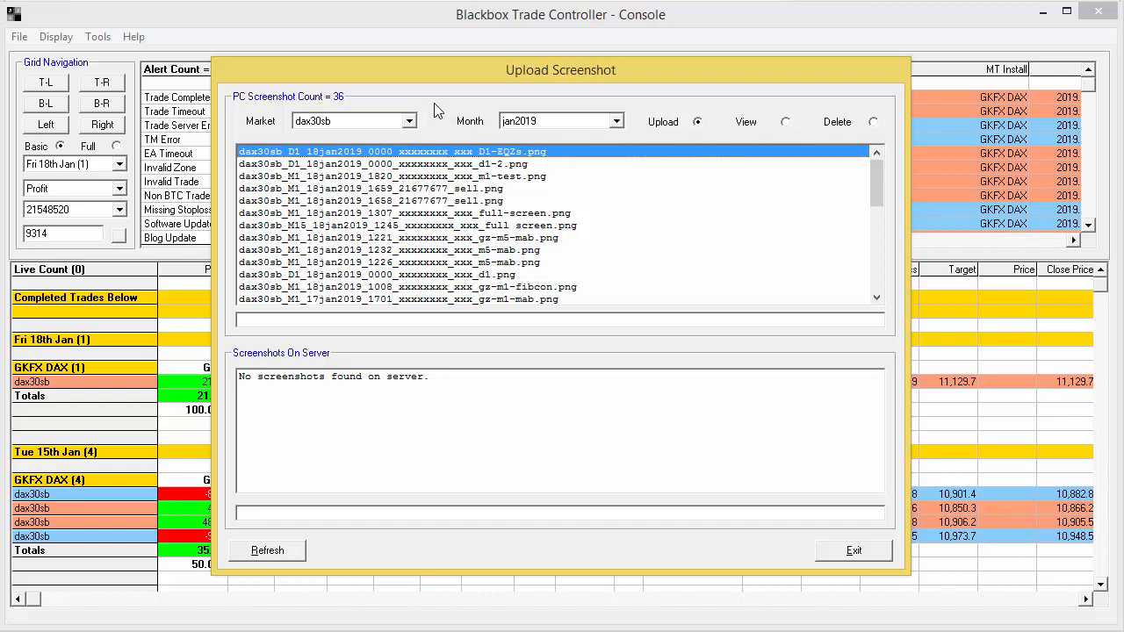
{"action": "mouse_move", "coordinate": [426, 172]}
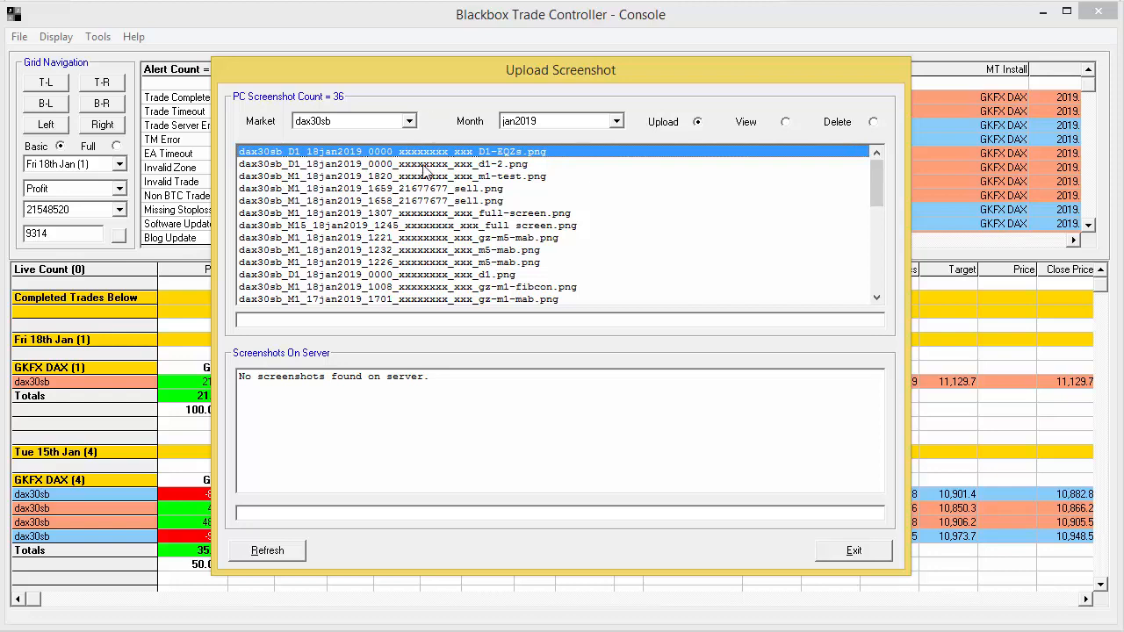
{"action": "mouse_move", "coordinate": [460, 351]}
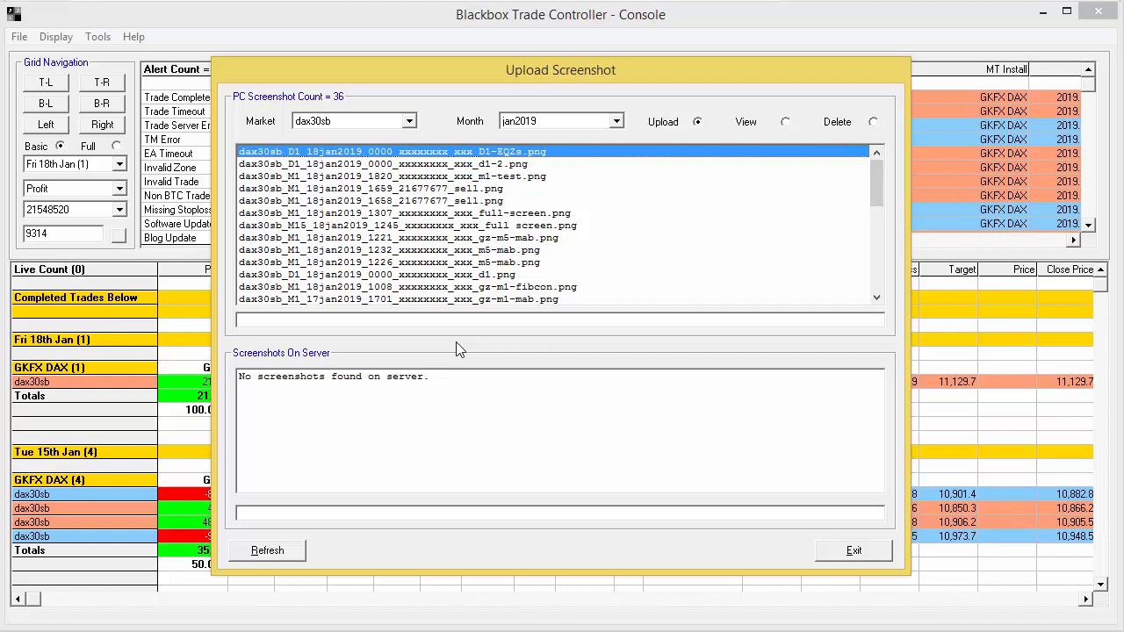
{"action": "mouse_move", "coordinate": [457, 305]}
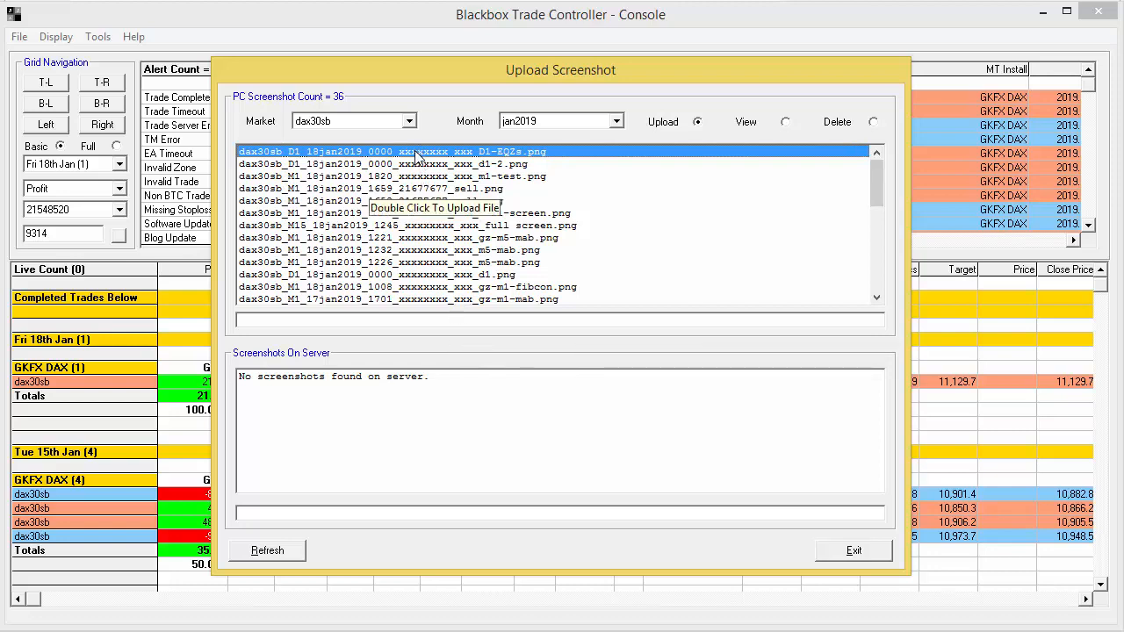
Upload the D1-EQZs screenshot to the server and copy its URL to the clipboard
{"action": "double_click", "coordinate": [391, 151]}
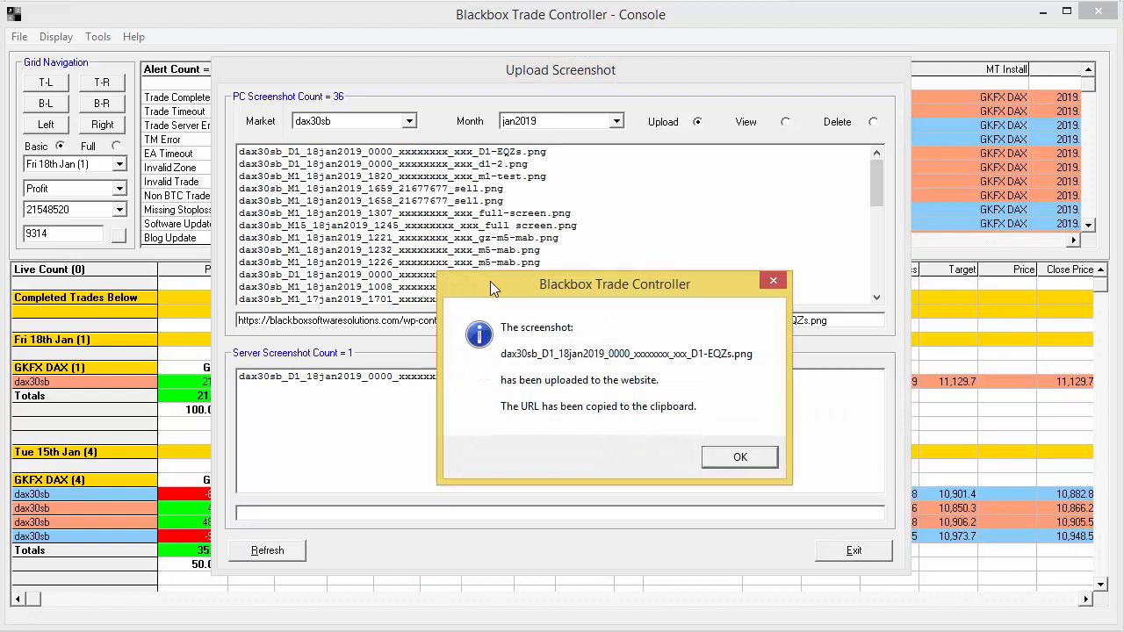
{"action": "mouse_move", "coordinate": [519, 439]}
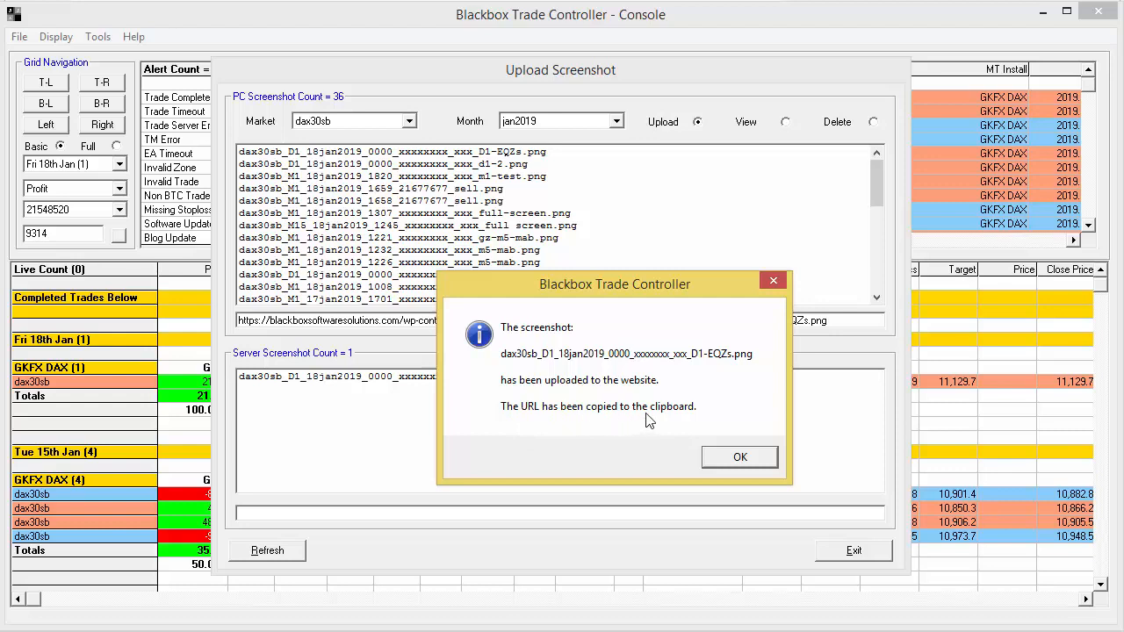
{"action": "mouse_move", "coordinate": [665, 438]}
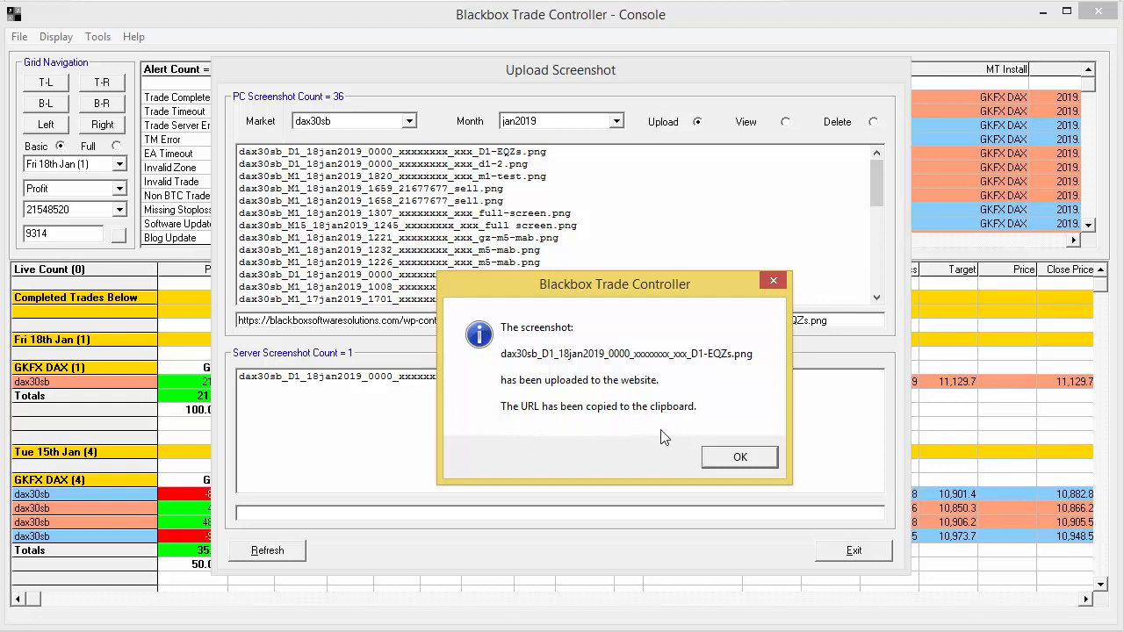
{"action": "left_click", "coordinate": [740, 457]}
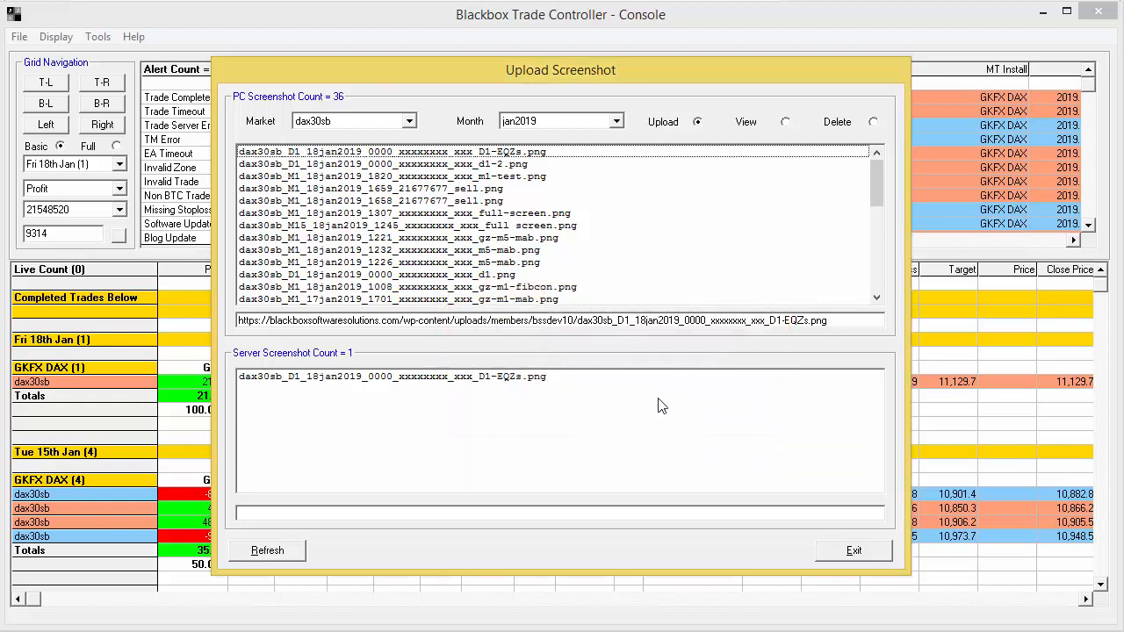
{"action": "mouse_move", "coordinate": [580, 348]}
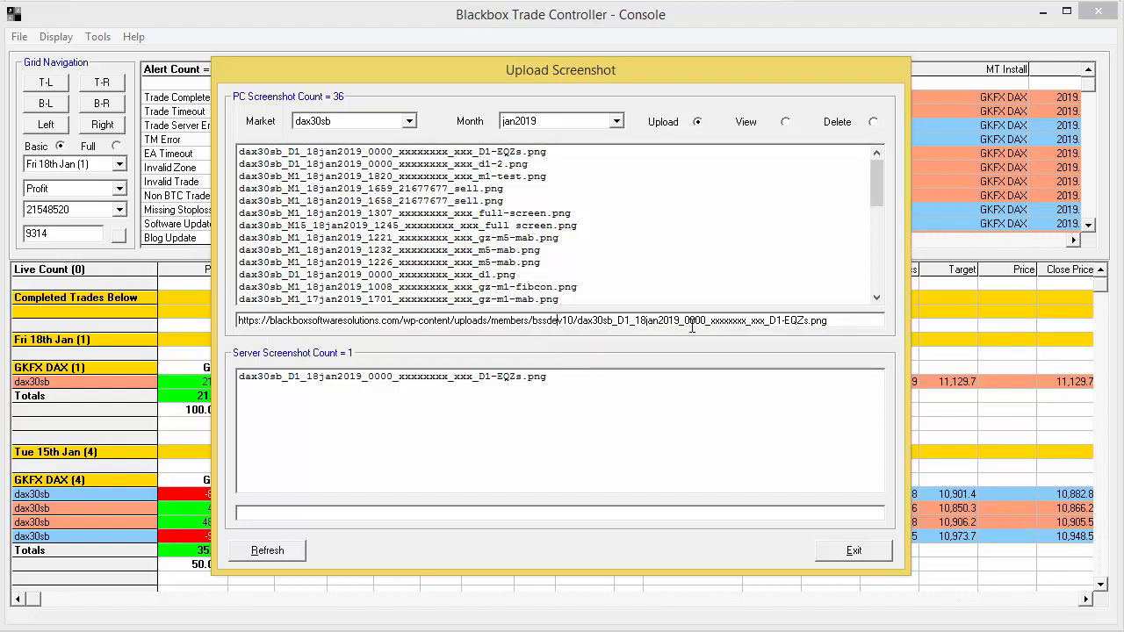
{"action": "triple_click", "coordinate": [560, 321]}
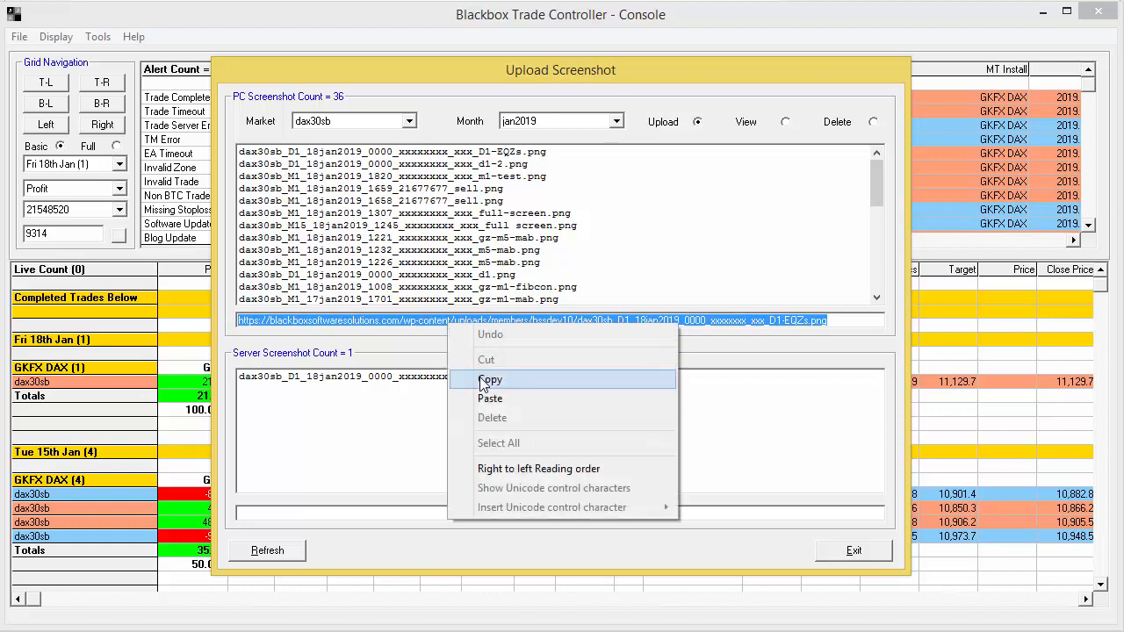
{"action": "left_click", "coordinate": [490, 380]}
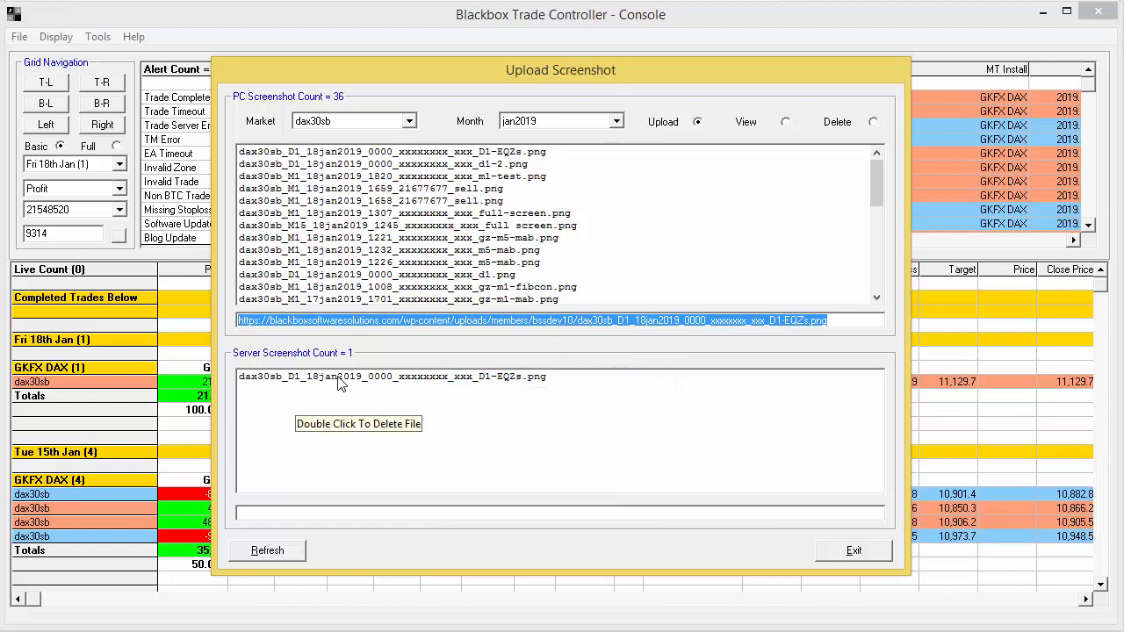
{"action": "mouse_move", "coordinate": [350, 466]}
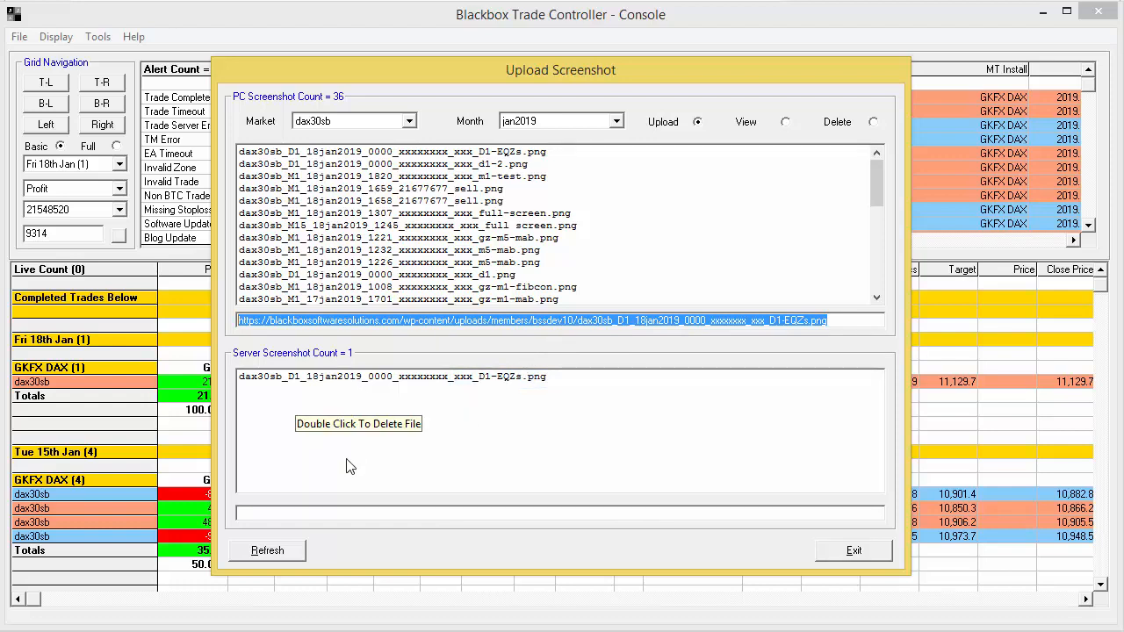
{"action": "left_click", "coordinate": [391, 151]}
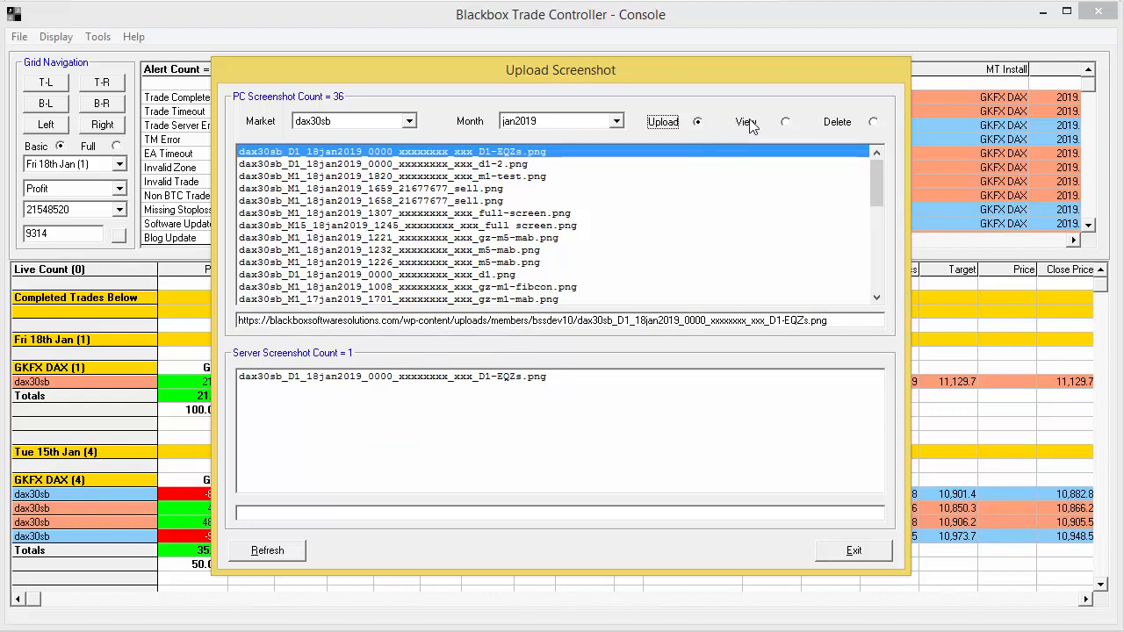
Switch to View mode and open the D1-EQZs screenshot in Windows Photo Viewer
{"action": "left_click", "coordinate": [784, 122]}
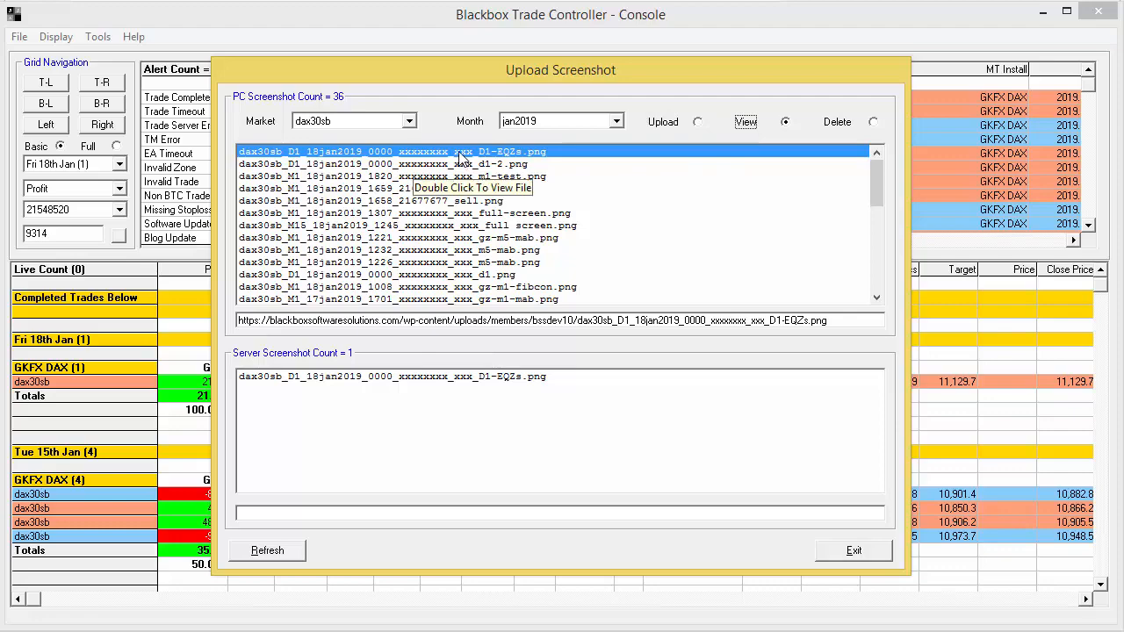
{"action": "double_click", "coordinate": [390, 151]}
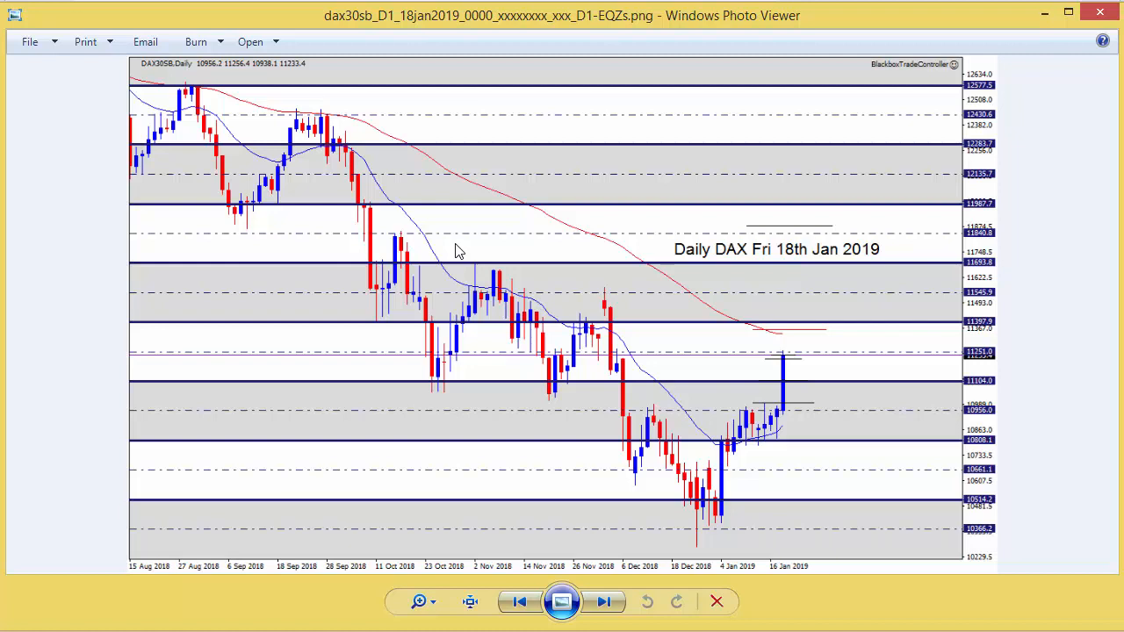
{"action": "mouse_move", "coordinate": [426, 246]}
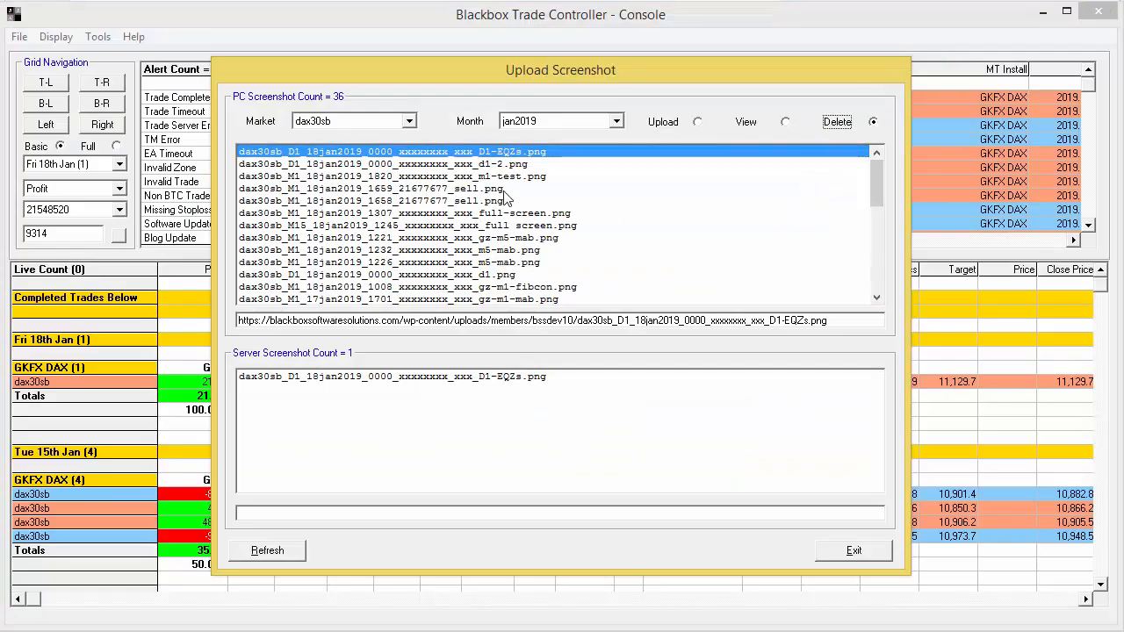
{"action": "left_click", "coordinate": [835, 121]}
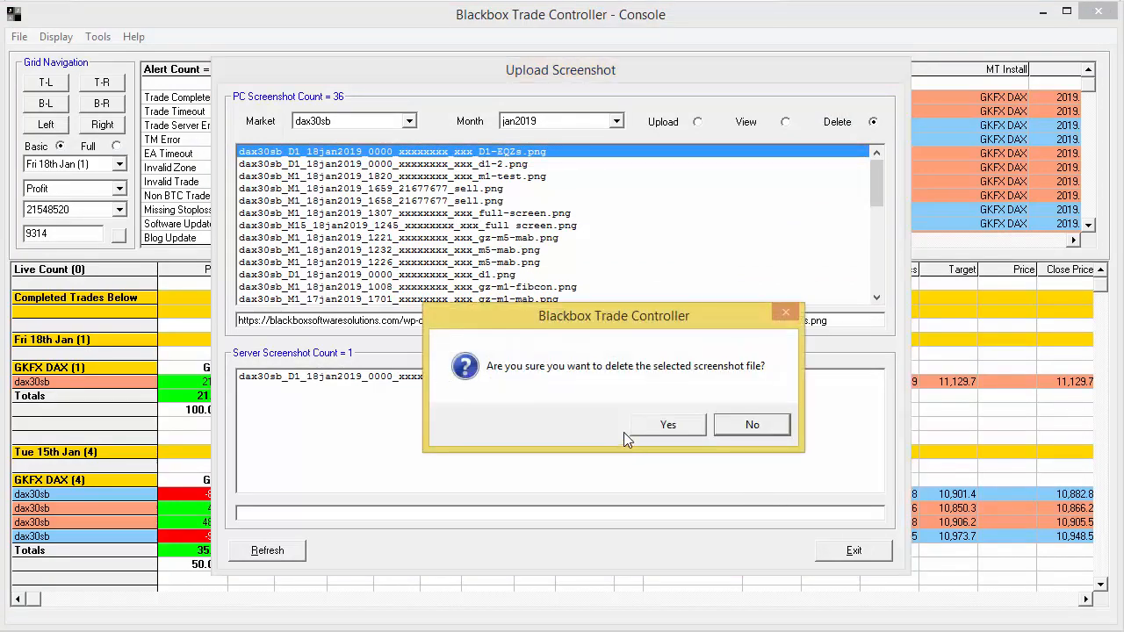
{"action": "mouse_move", "coordinate": [585, 434]}
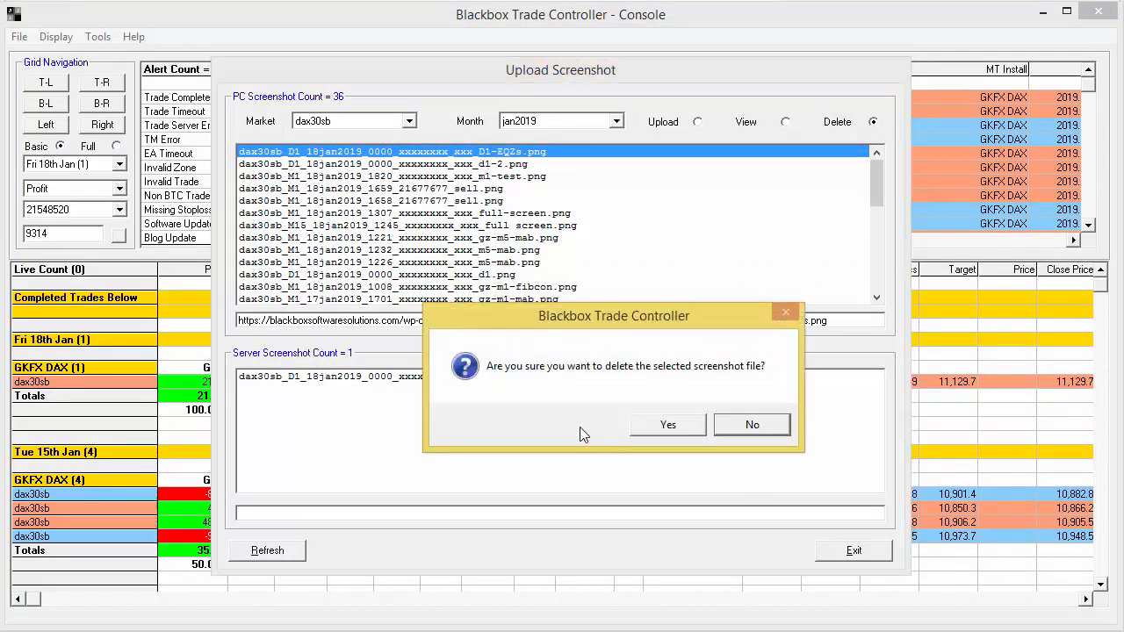
{"action": "left_click", "coordinate": [751, 424]}
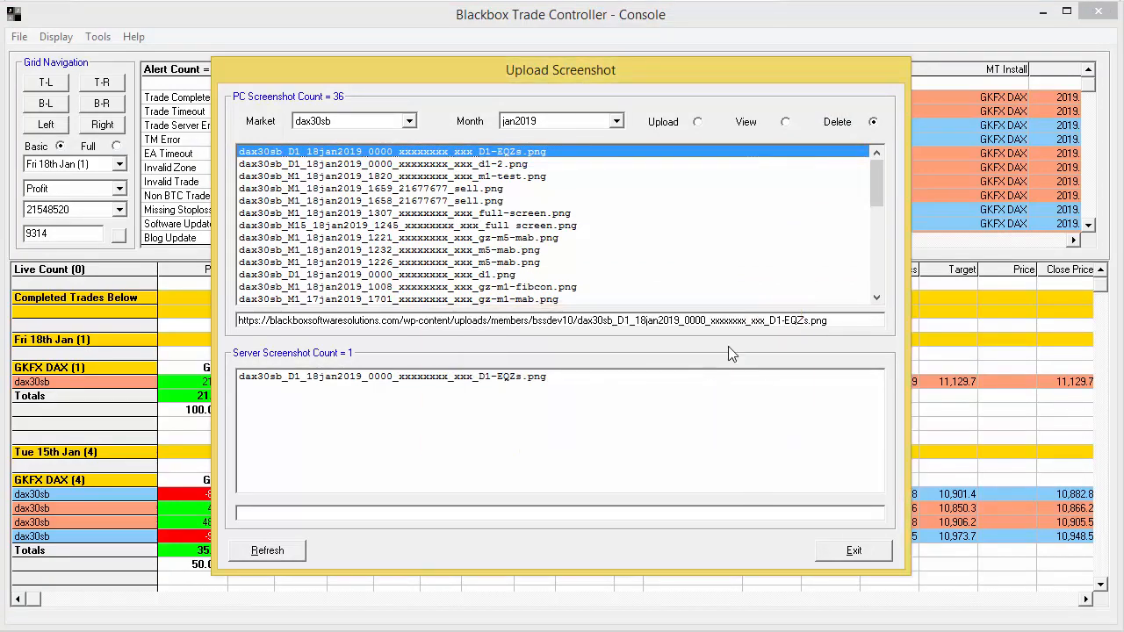
{"action": "mouse_move", "coordinate": [538, 453]}
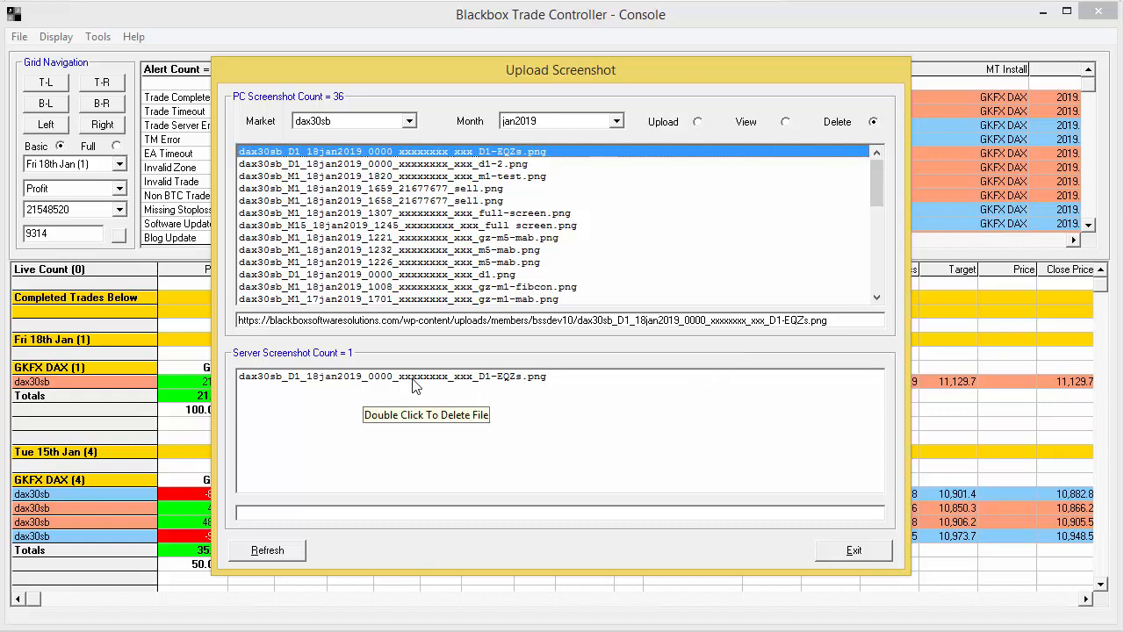
{"action": "double_click", "coordinate": [391, 376]}
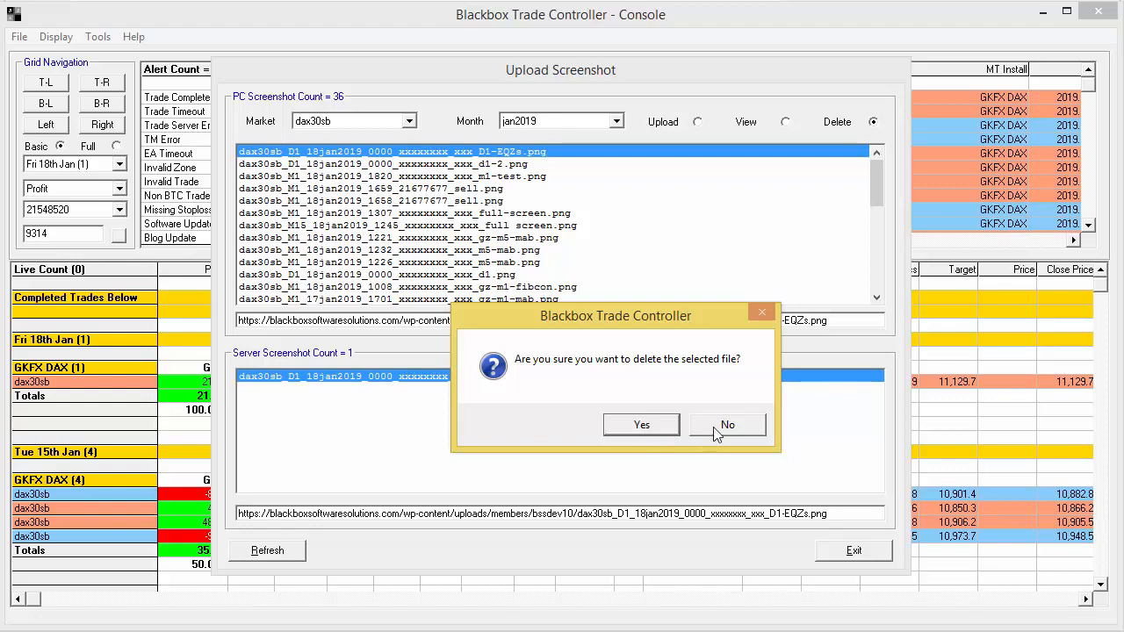
{"action": "left_click", "coordinate": [727, 424]}
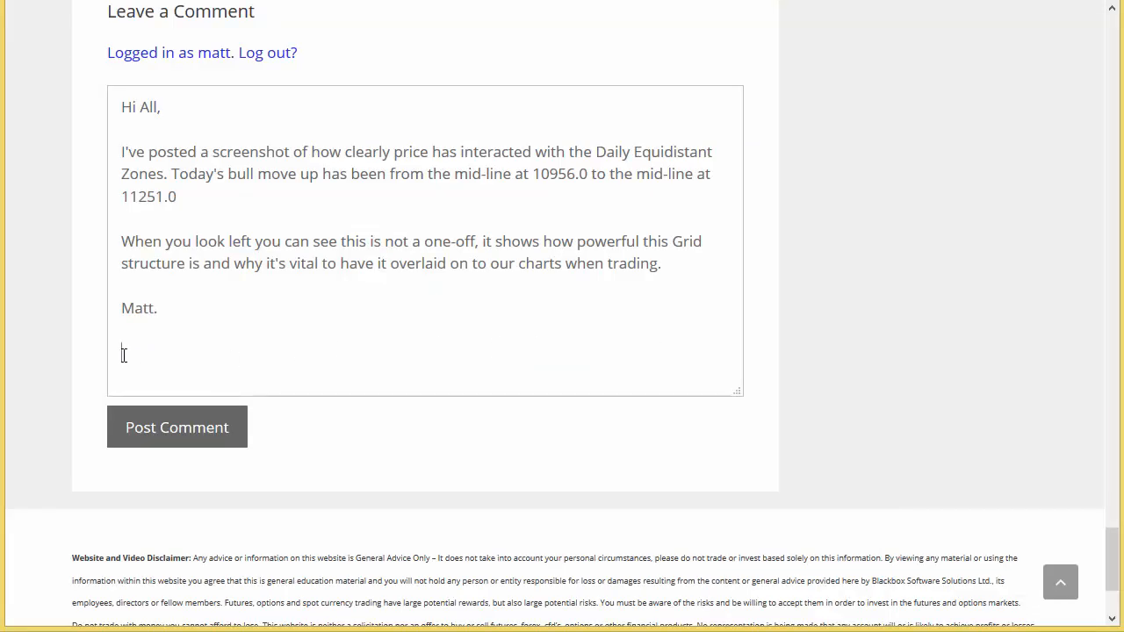
Paste the D1-EQZs screenshot URL beneath the equidistant-zones comment and submit it
{"action": "right_click", "coordinate": [123, 354]}
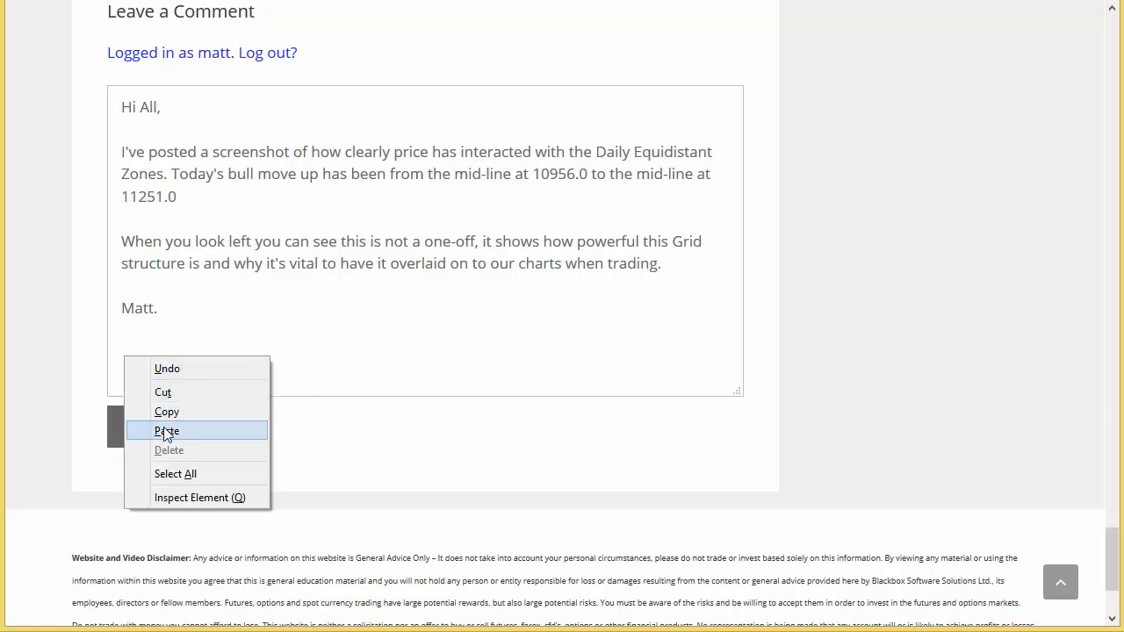
{"action": "left_click", "coordinate": [167, 430]}
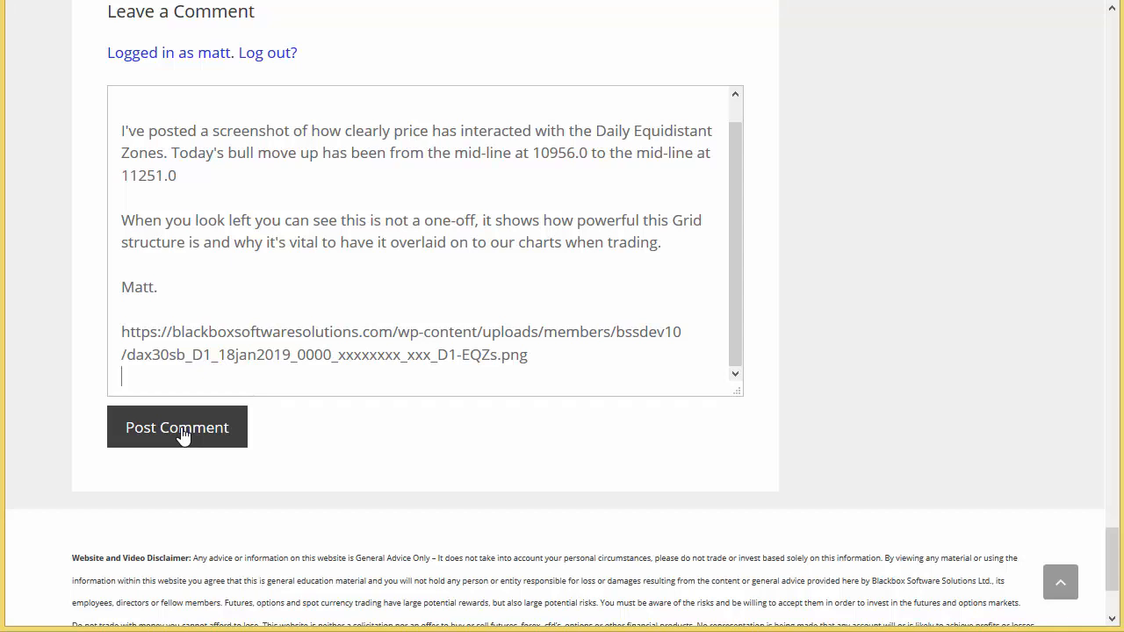
{"action": "left_click", "coordinate": [177, 427]}
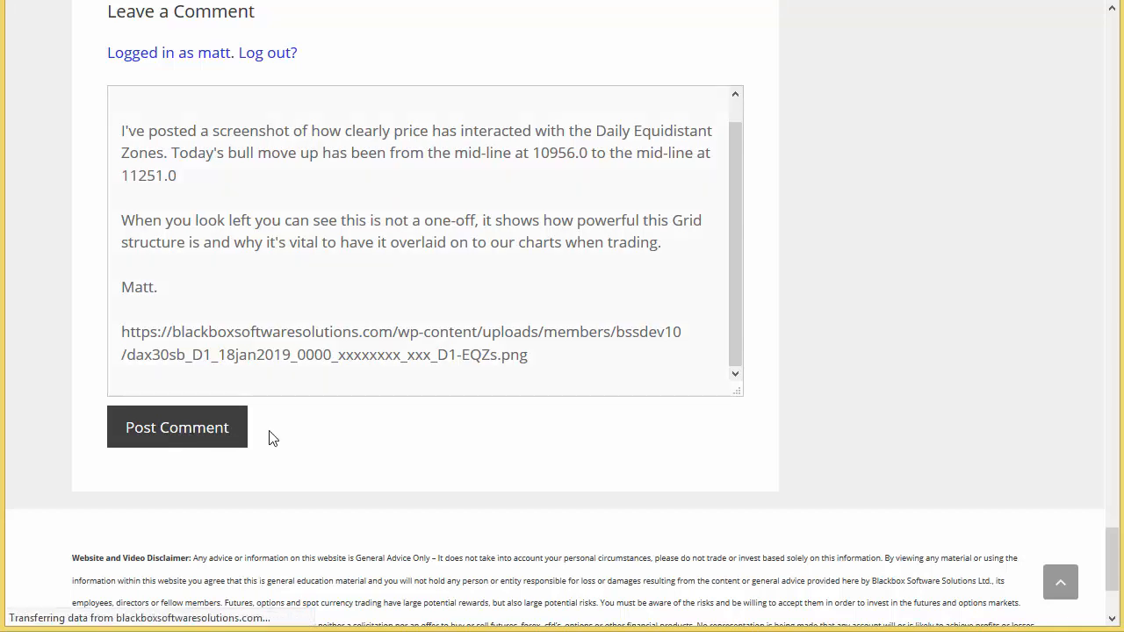
{"action": "left_click", "coordinate": [176, 427]}
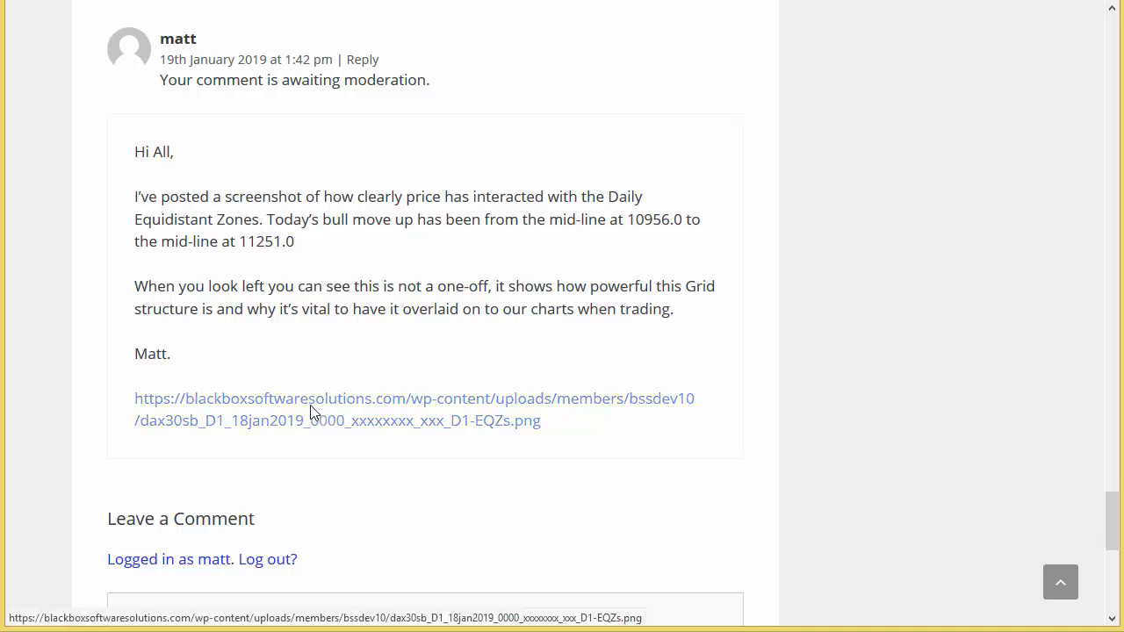
{"action": "mouse_move", "coordinate": [313, 410]}
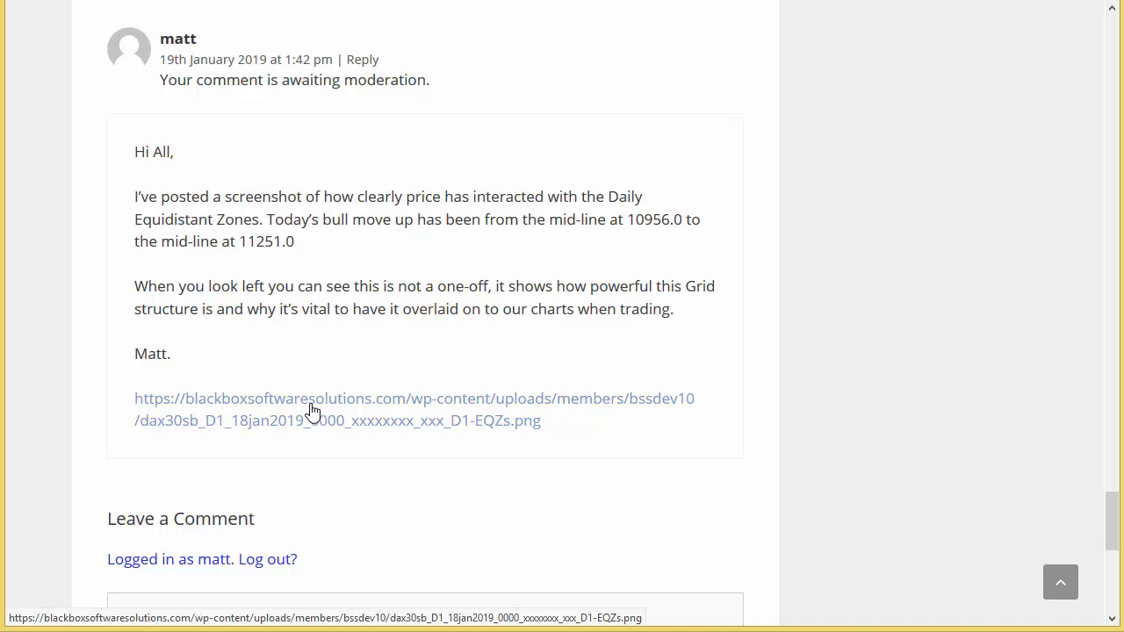
Open the posted comment's screenshot link in a new tab to view the DAX chart
{"action": "right_click", "coordinate": [314, 409]}
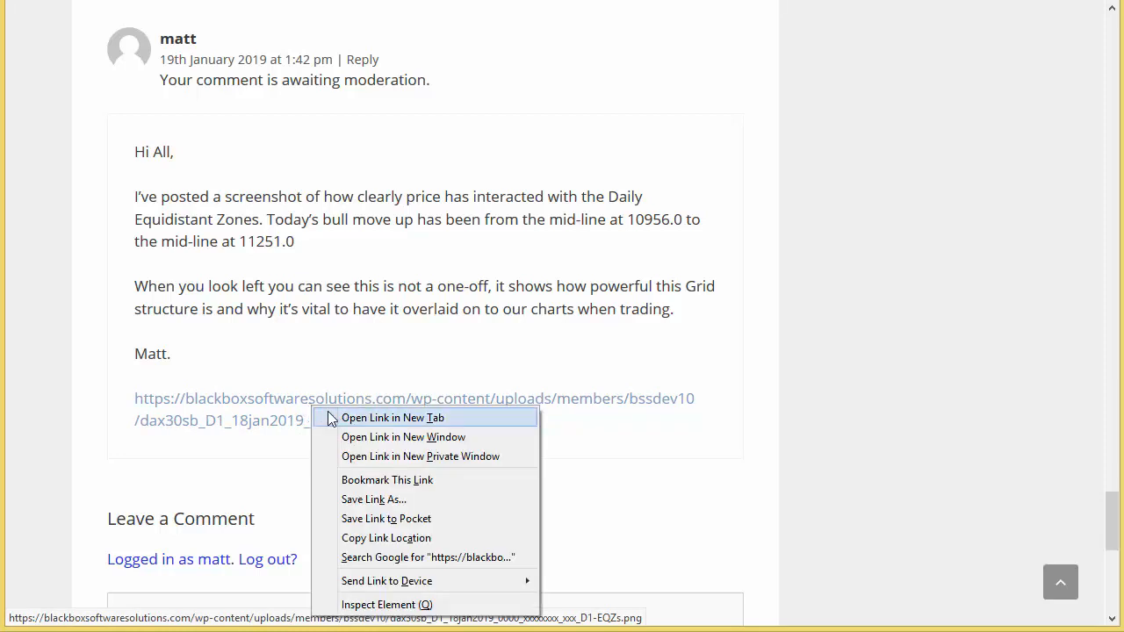
{"action": "left_click", "coordinate": [356, 377]}
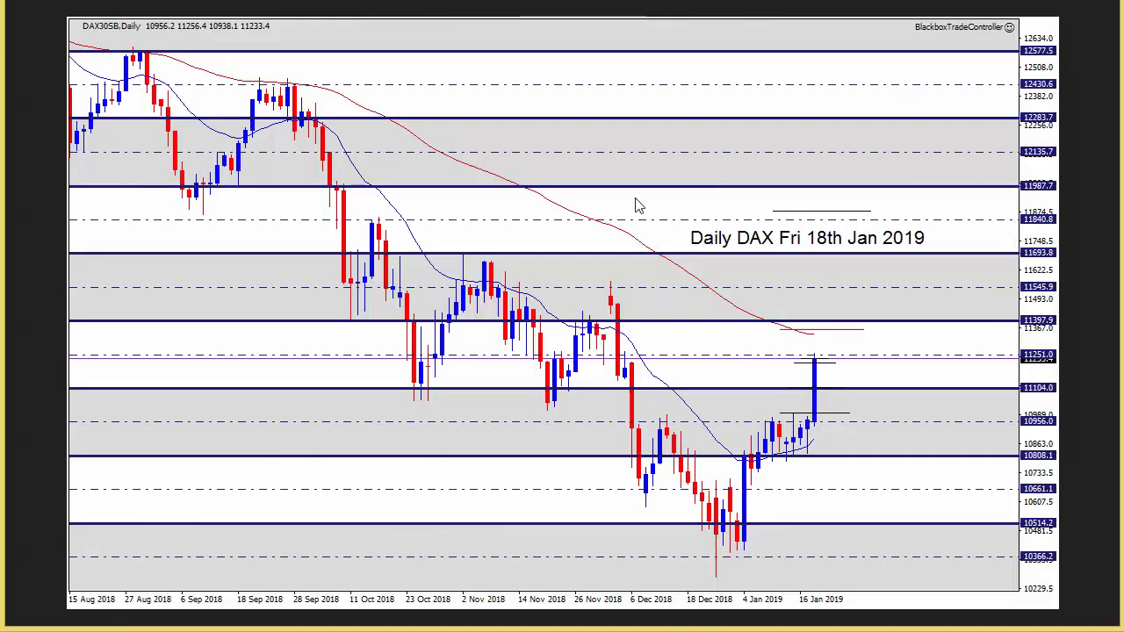
{"action": "mouse_move", "coordinate": [577, 294]}
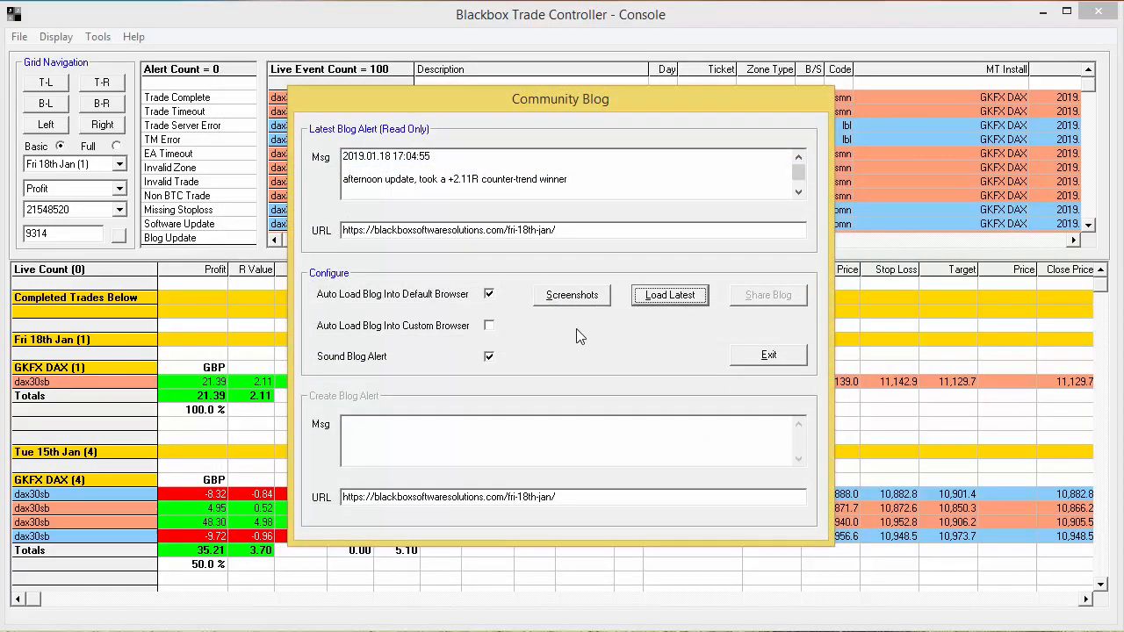
{"action": "mouse_move", "coordinate": [578, 336]}
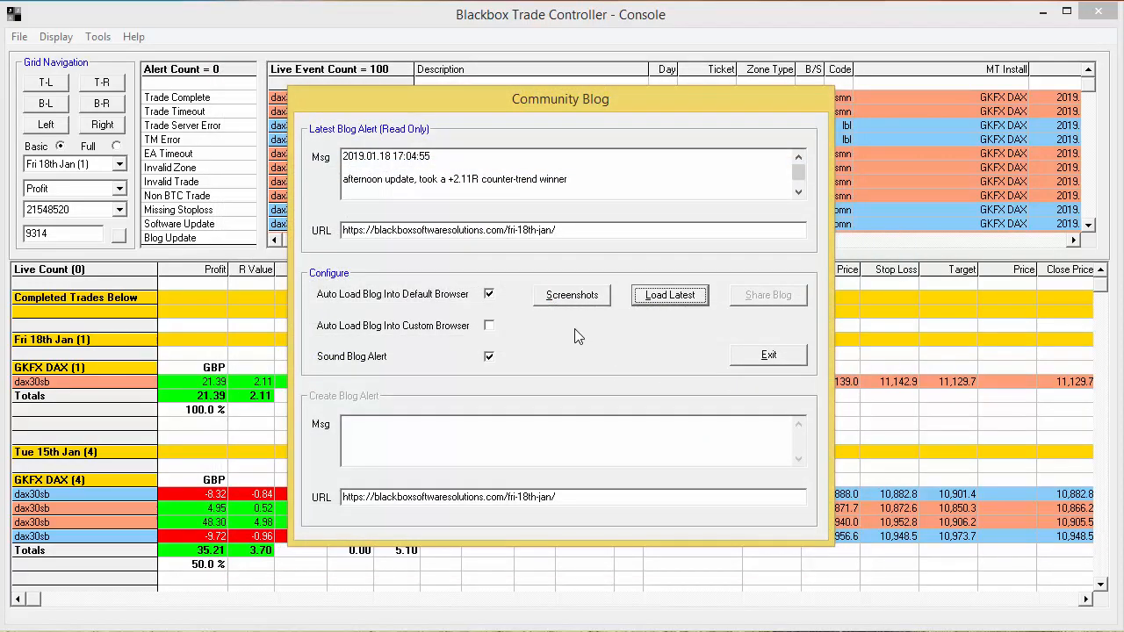